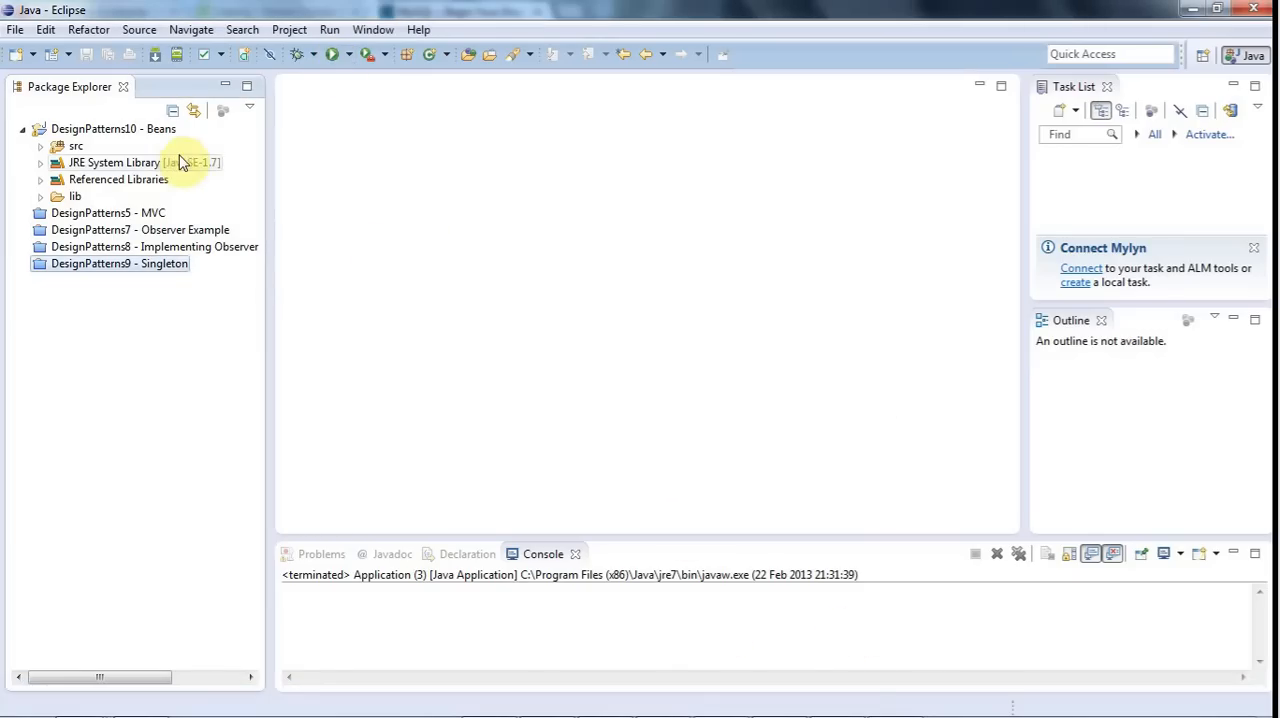
# - Run the DesignPatterns10 - Beans project, then move and close its MVC Demo window
pyautogui.click(100, 137)
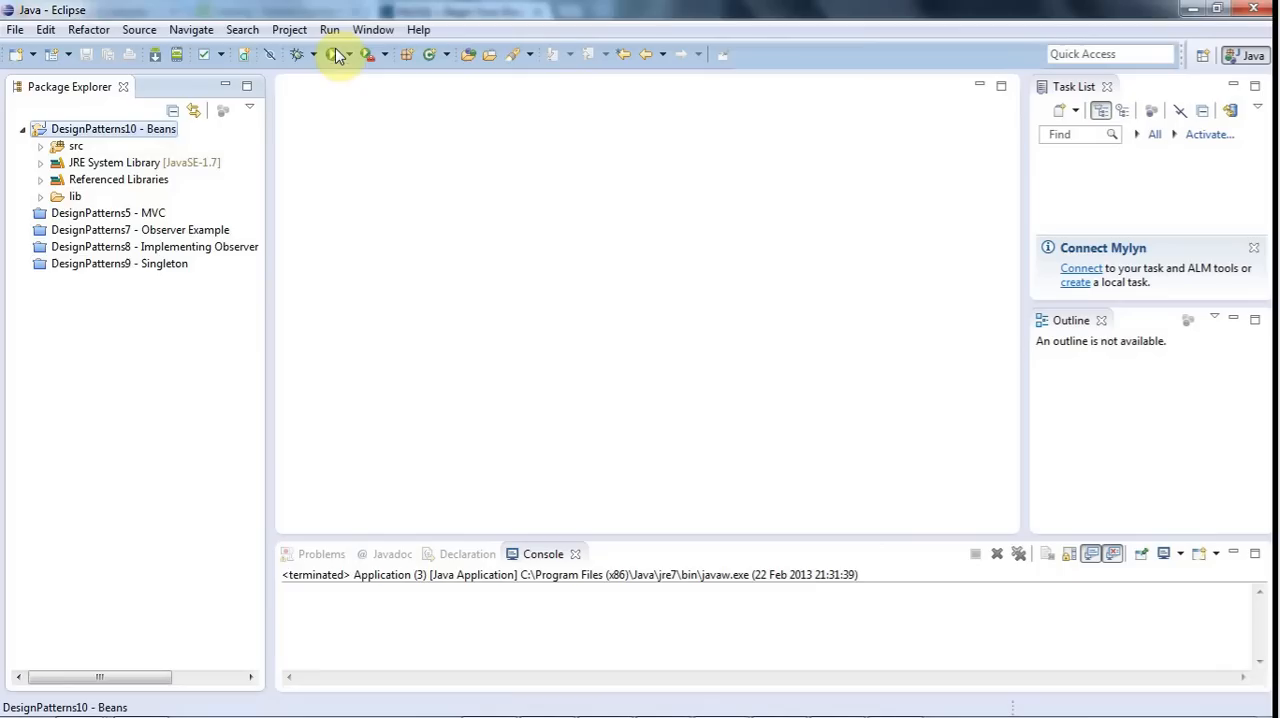
pyautogui.click(328, 54)
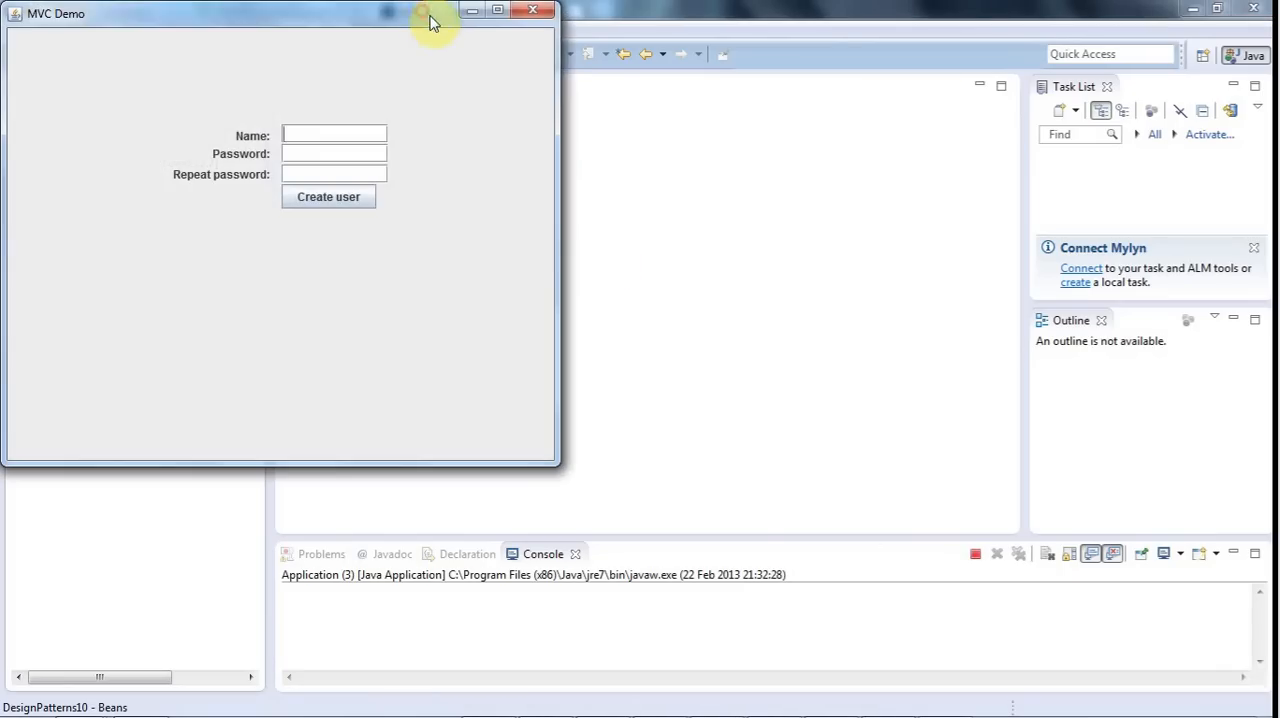
pyautogui.moveTo(430, 22); pyautogui.dragTo(740, 115)
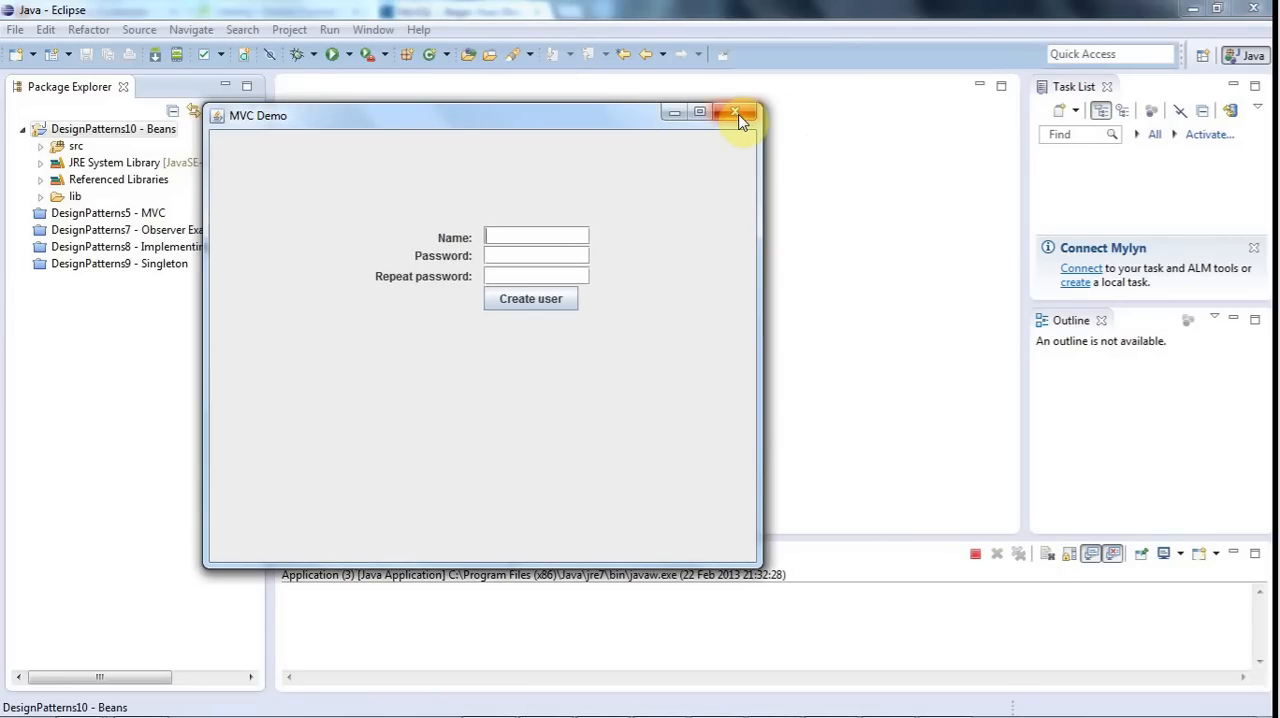
pyautogui.click(735, 112)
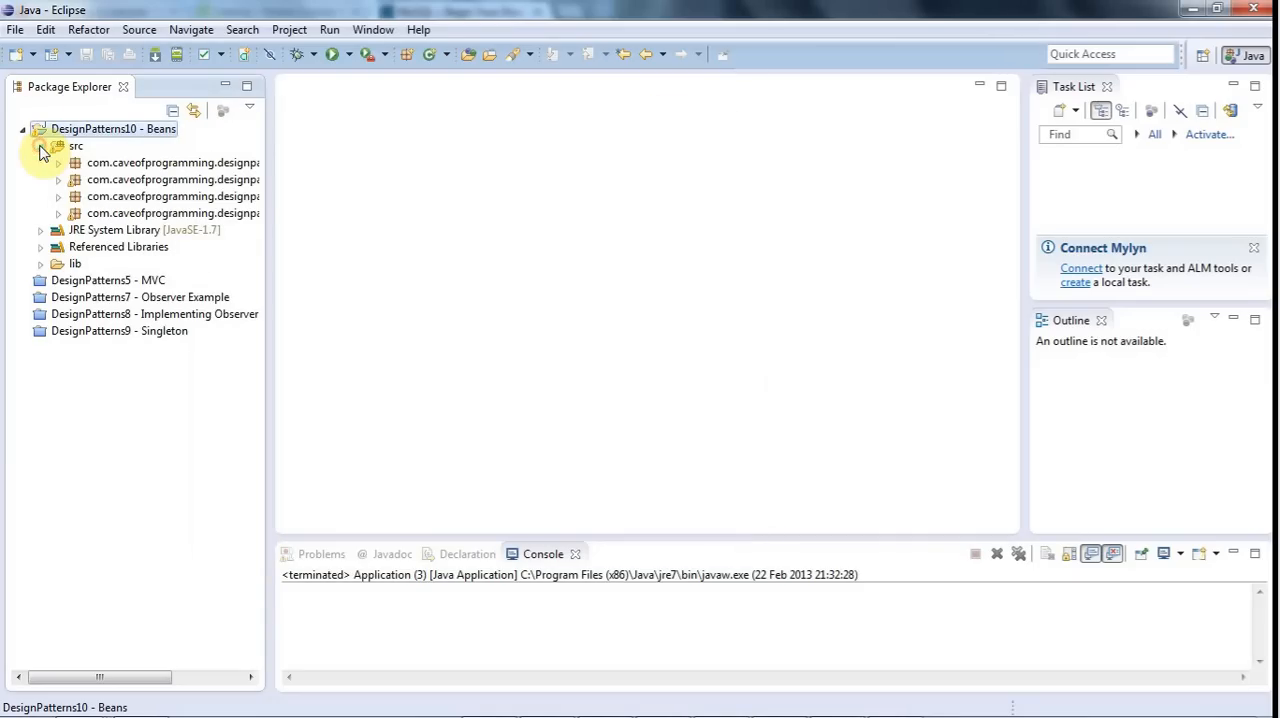
# - Open Database.java, Application.java and View.java and scroll through View's connection calls
pyautogui.click(57, 196)
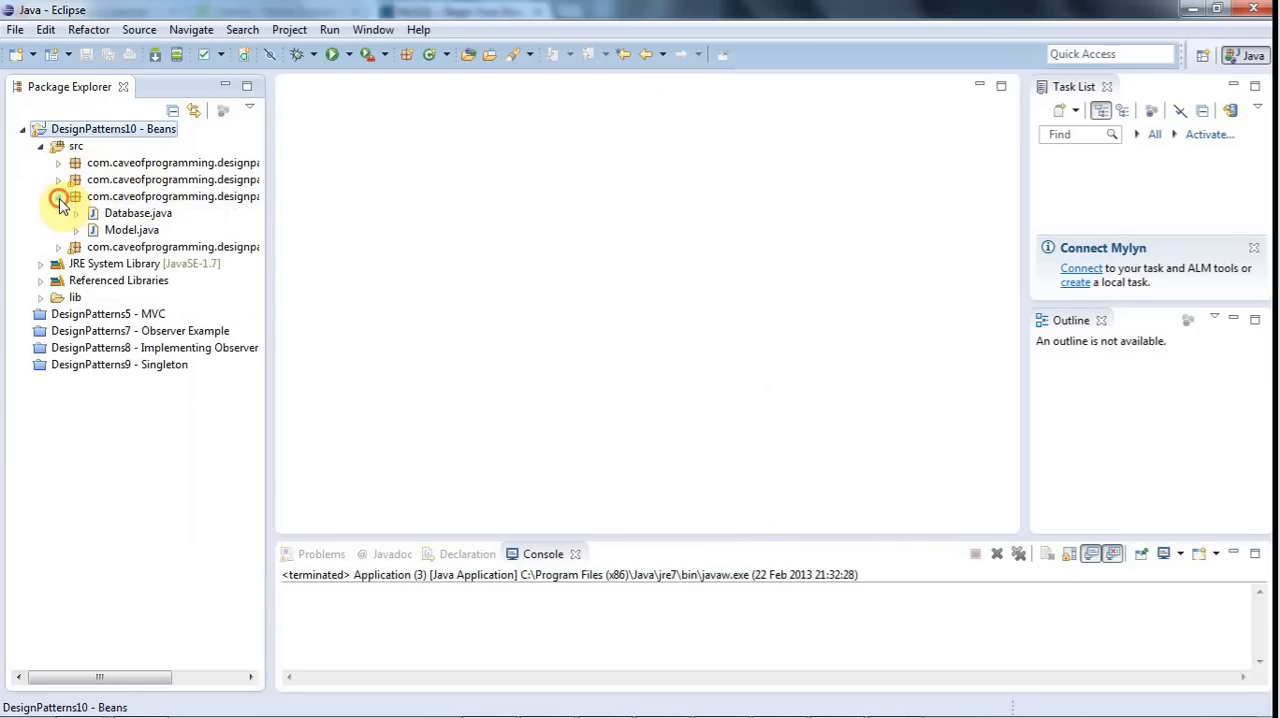
pyautogui.doubleClick(133, 212)
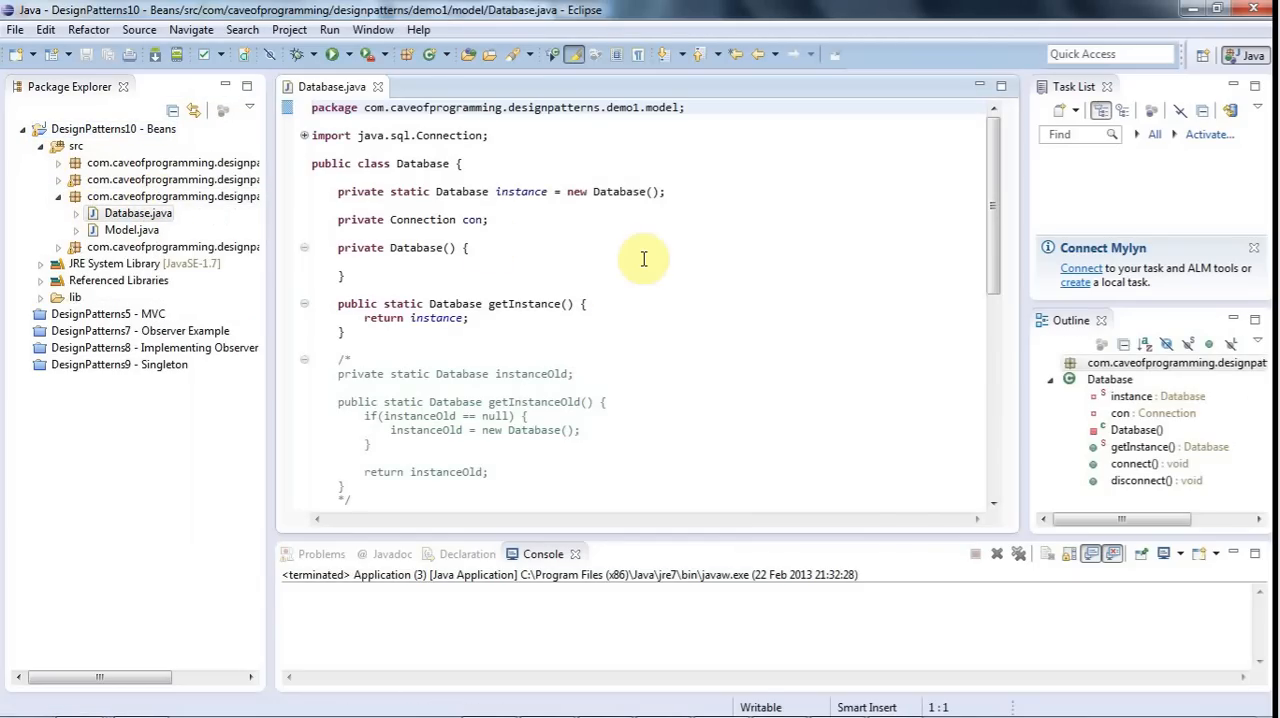
pyautogui.doubleClick(416, 247)
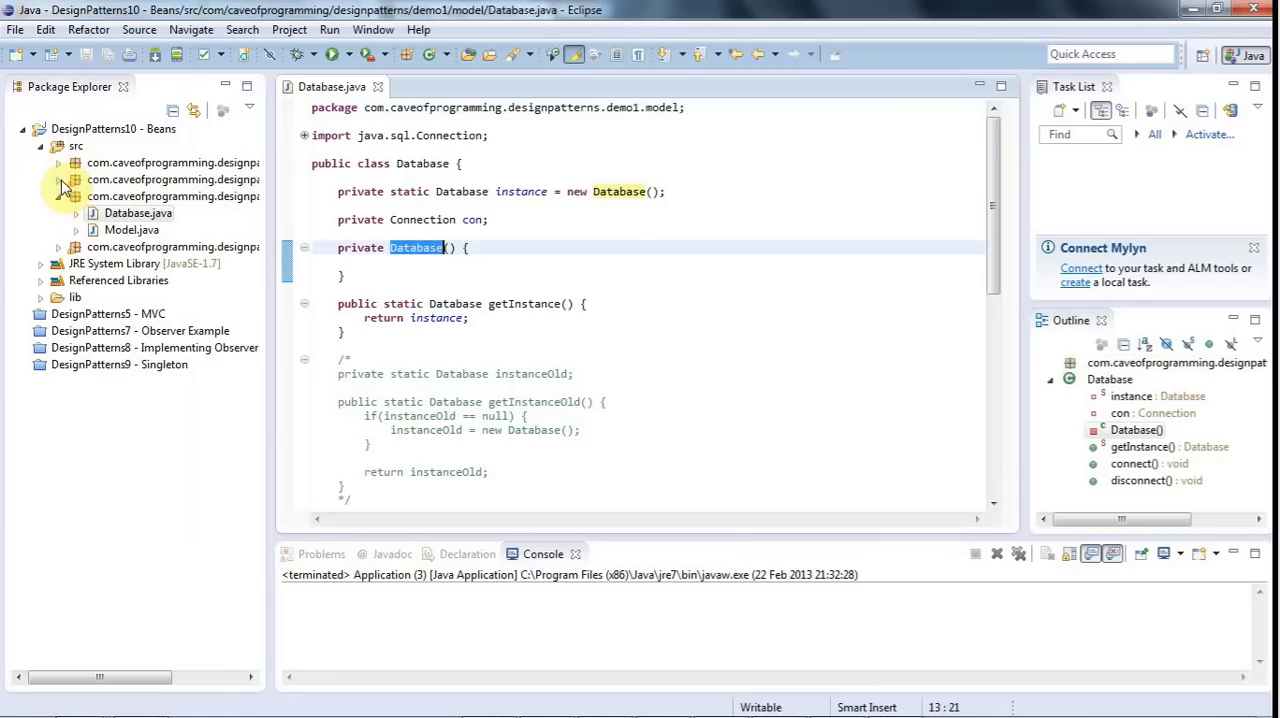
pyautogui.click(58, 179)
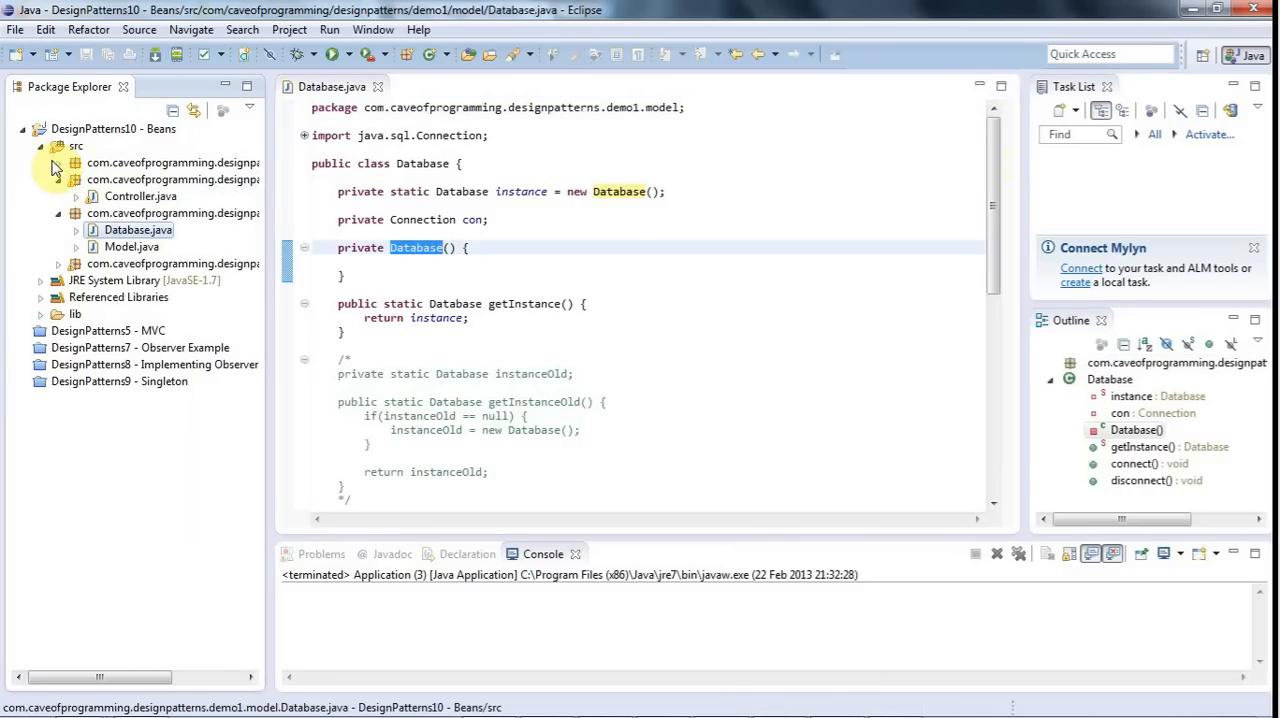
pyautogui.doubleClick(140, 179)
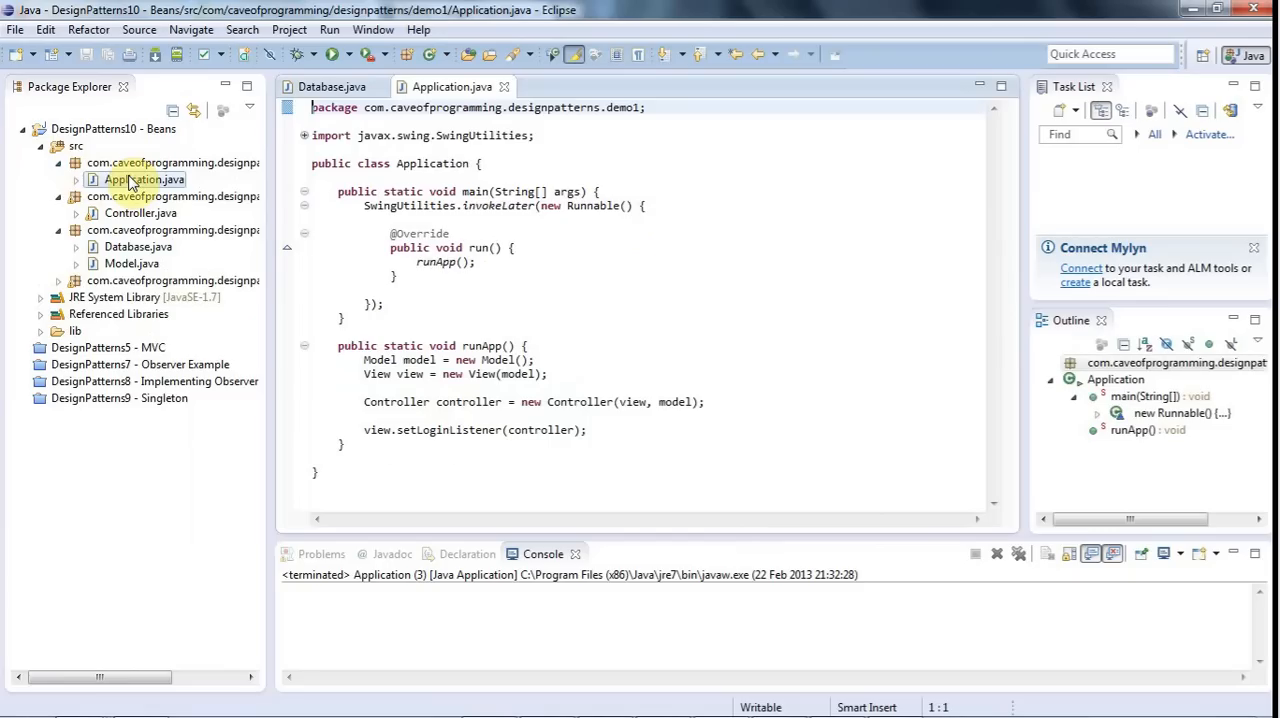
pyautogui.click(75, 280)
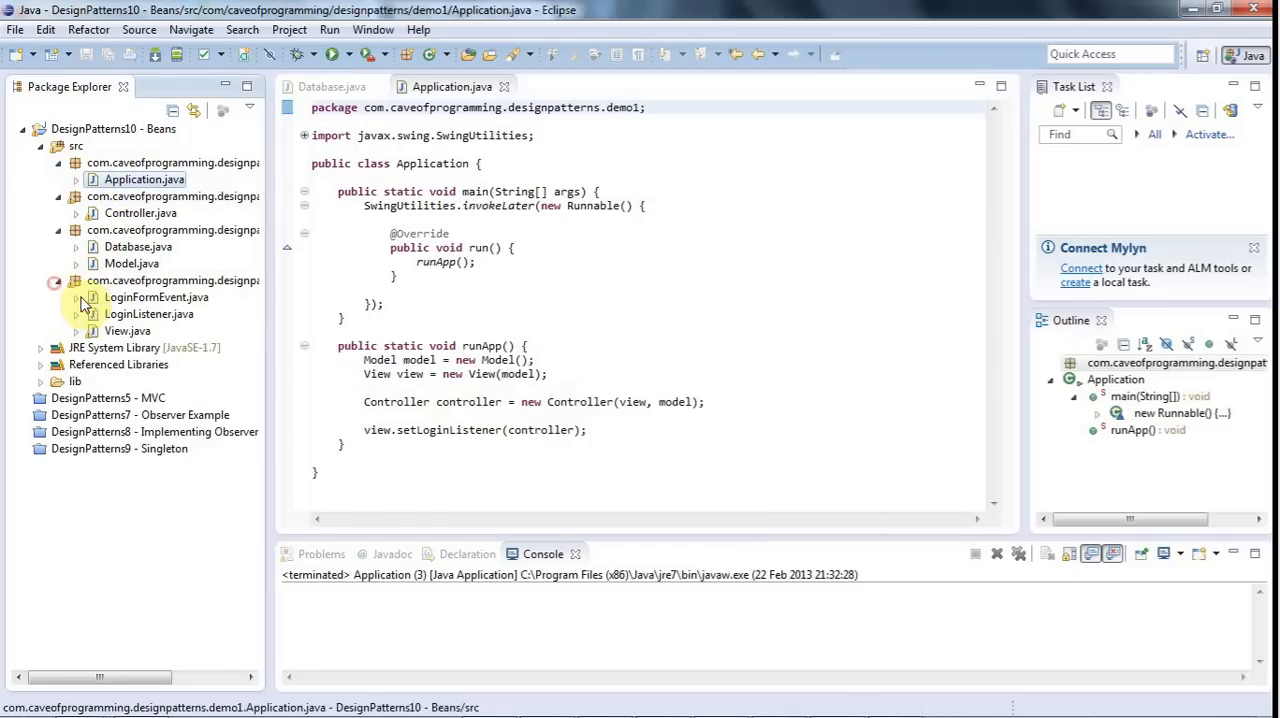
pyautogui.doubleClick(127, 330)
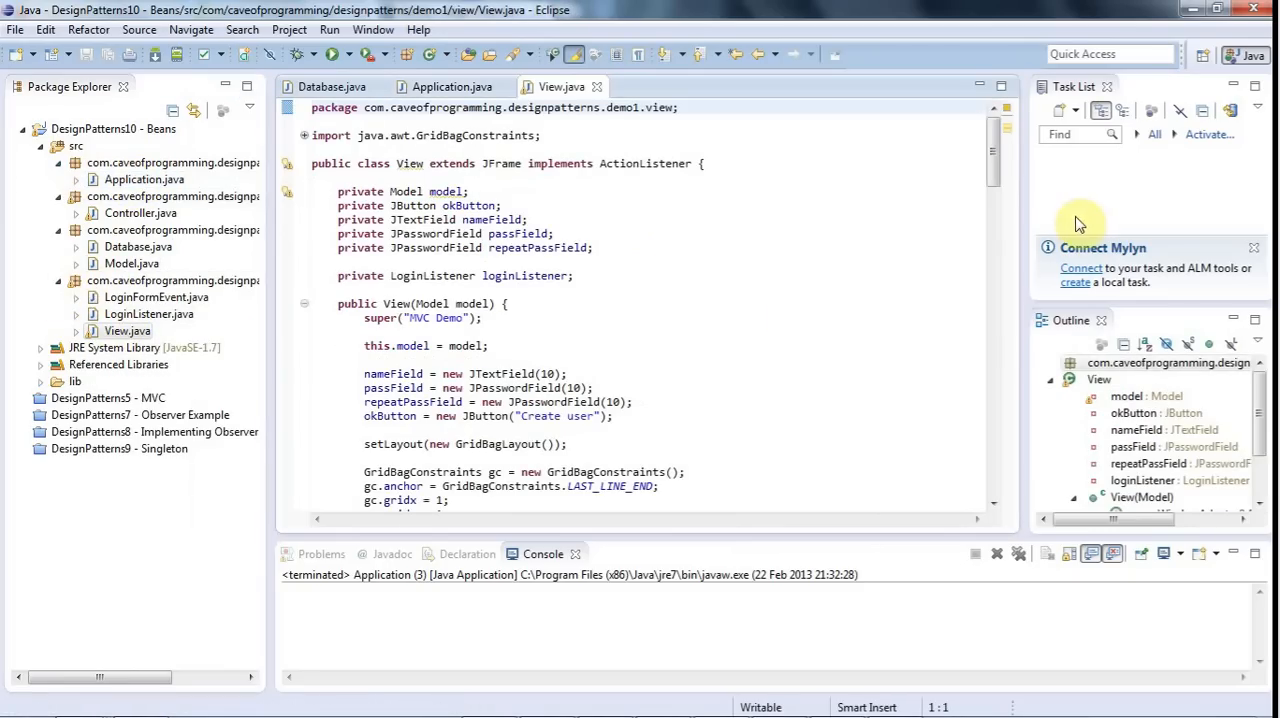
pyautogui.scroll(-3)
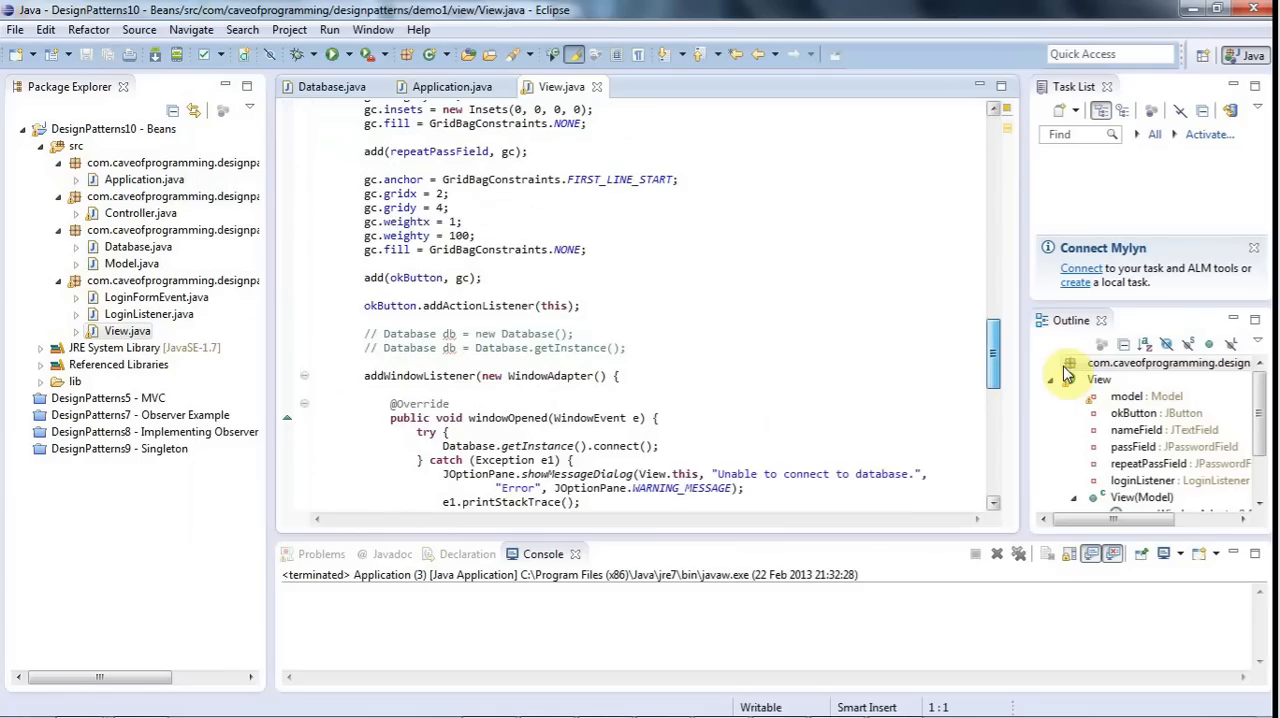
pyautogui.scroll(-3)
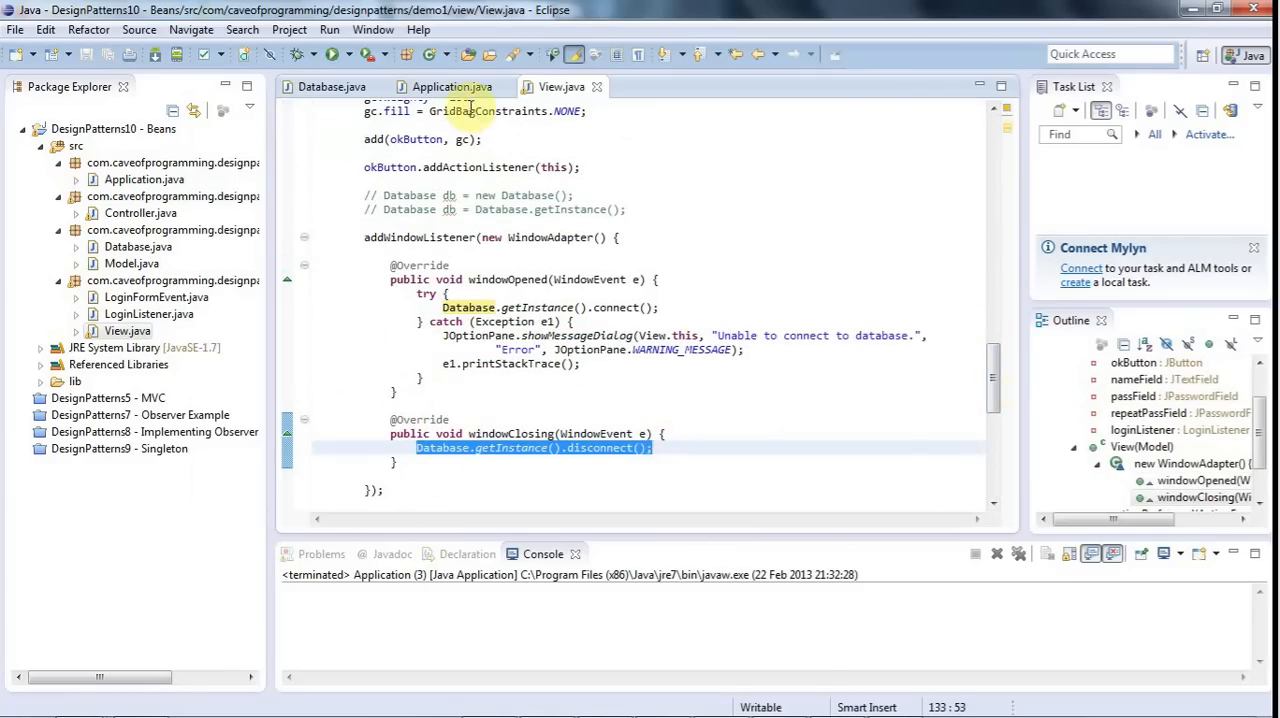
# - Return to Database.java and select the try-catch block that loads the MySQL driver
pyautogui.click(331, 87)
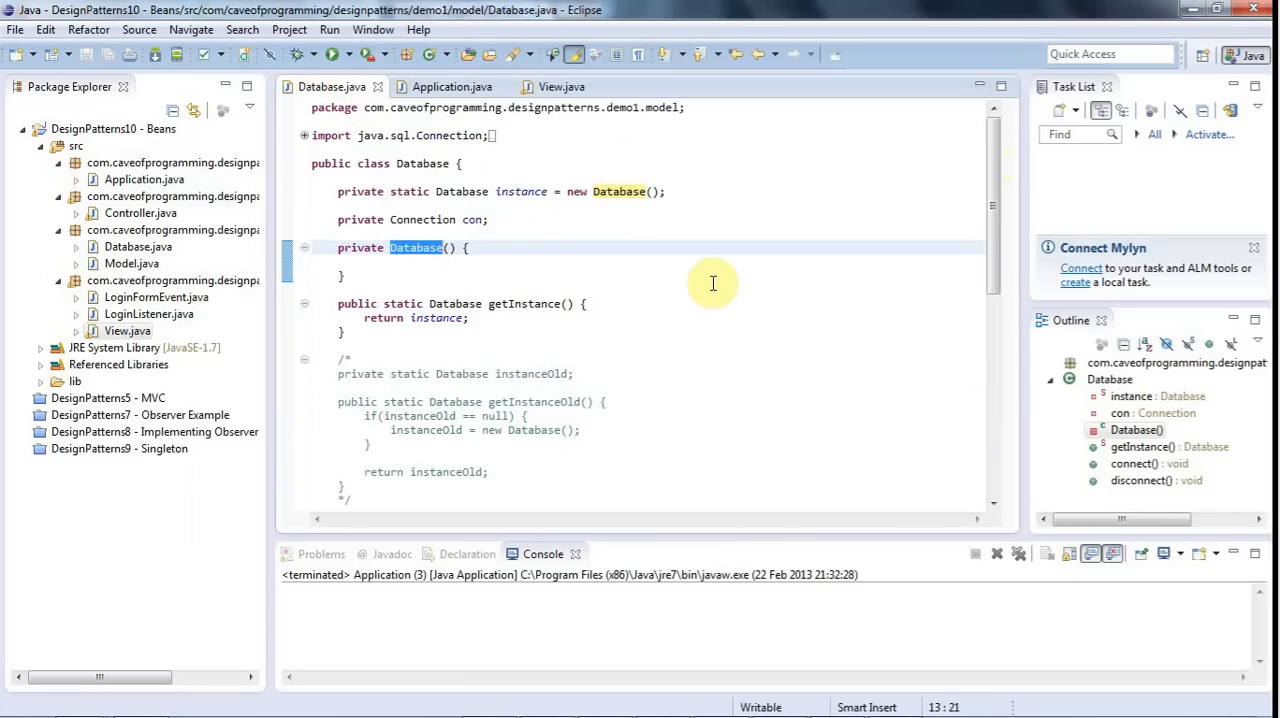
pyautogui.scroll(-3)
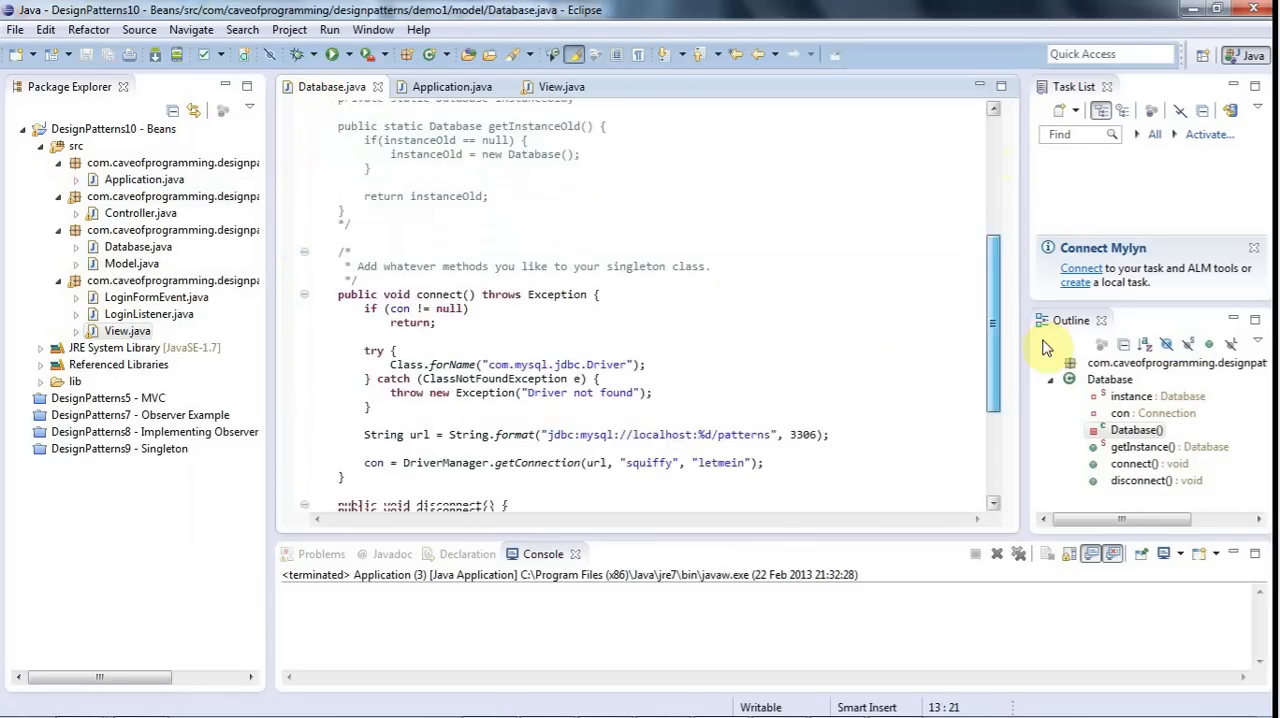
pyautogui.scroll(-3)
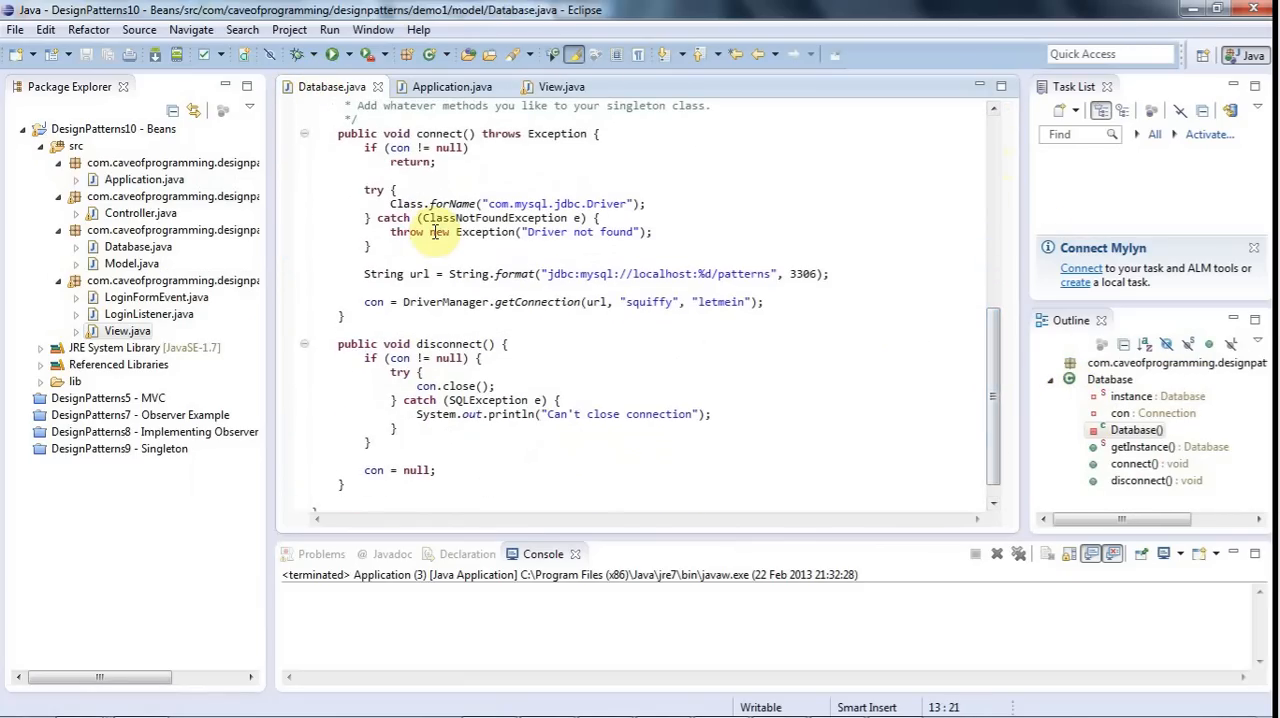
pyautogui.moveTo(364, 189); pyautogui.dragTo(410, 247)
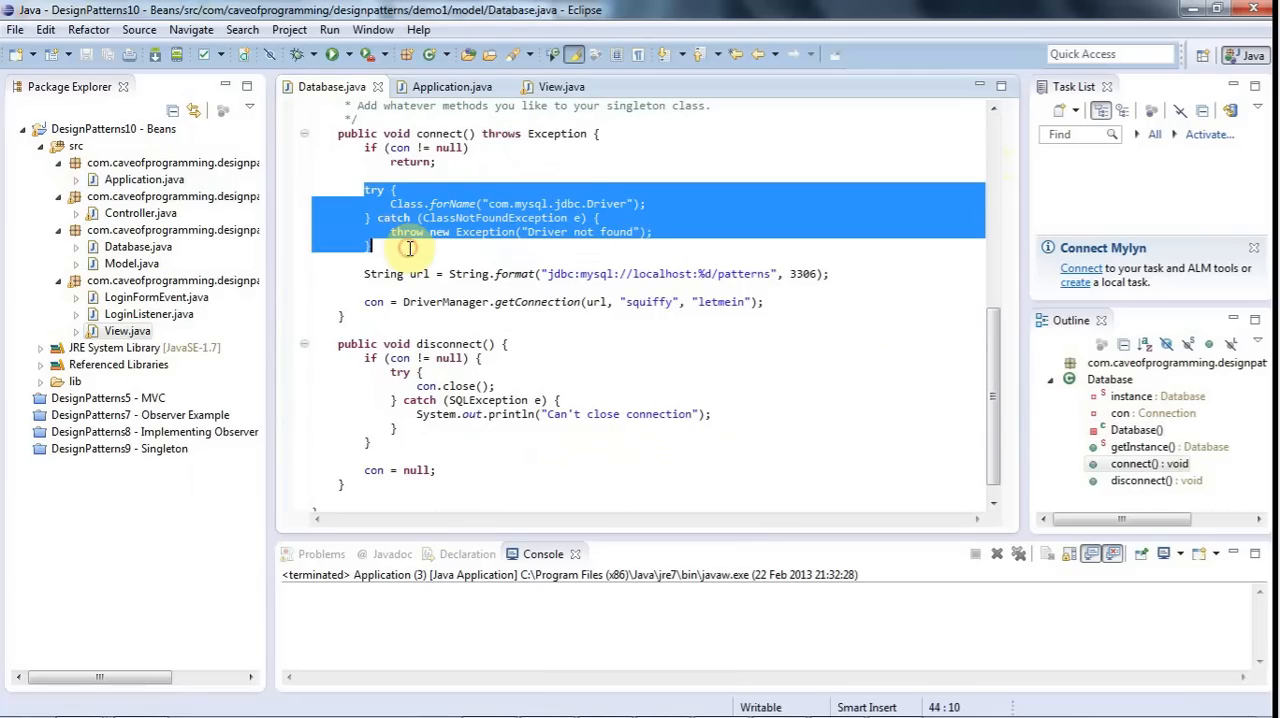
pyautogui.click(442, 273)
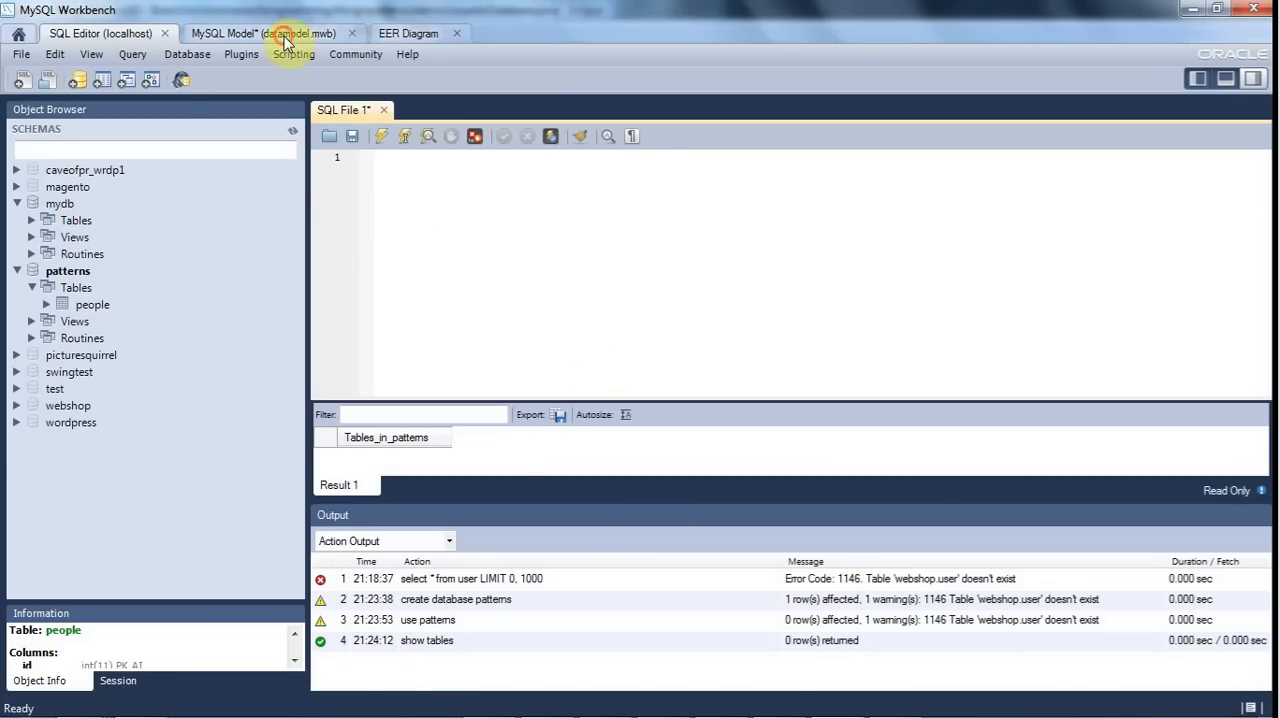
# - Switch to the datamodel.mwb model and open its EER diagram of the people table
pyautogui.click(414, 33)
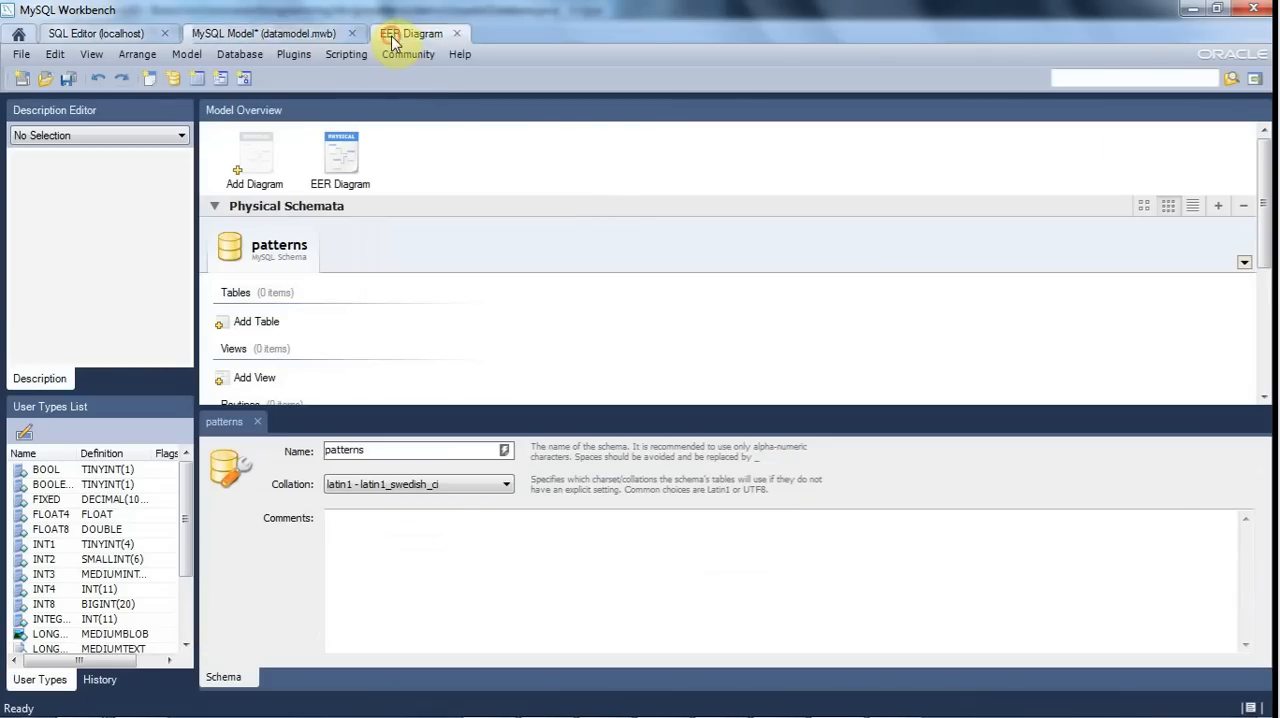
pyautogui.click(420, 33)
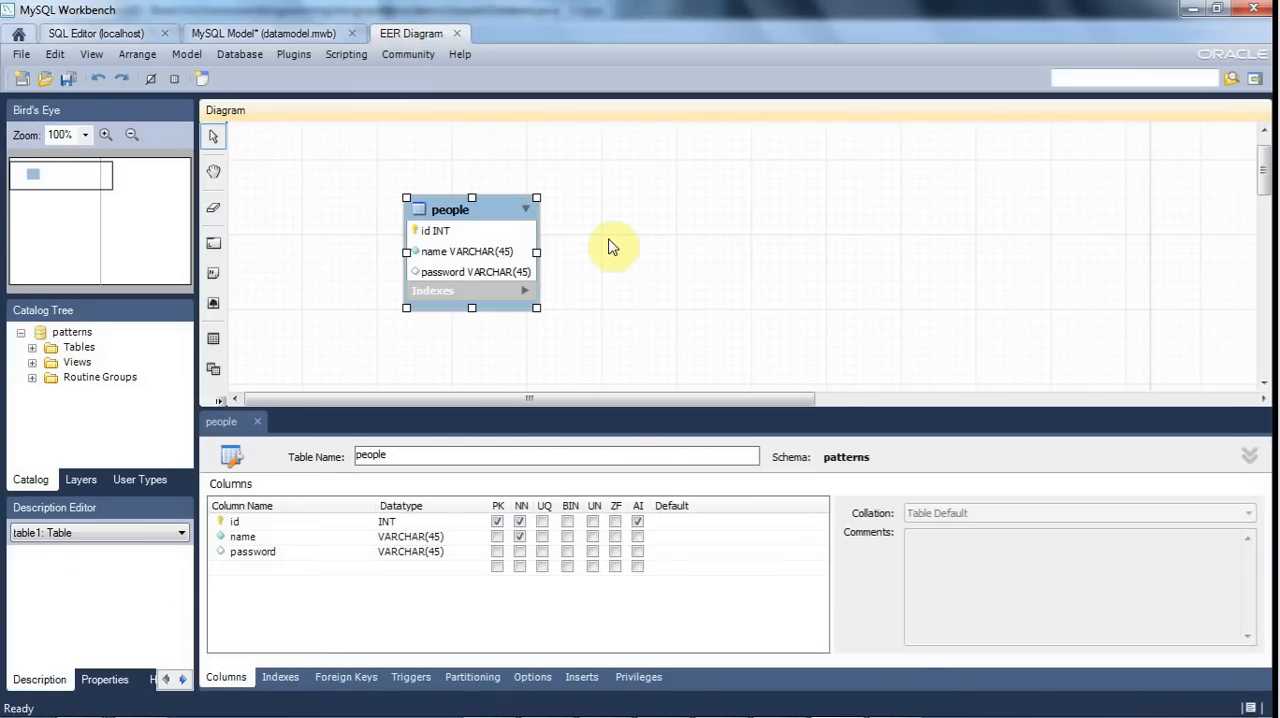
pyautogui.moveTo(508, 240)
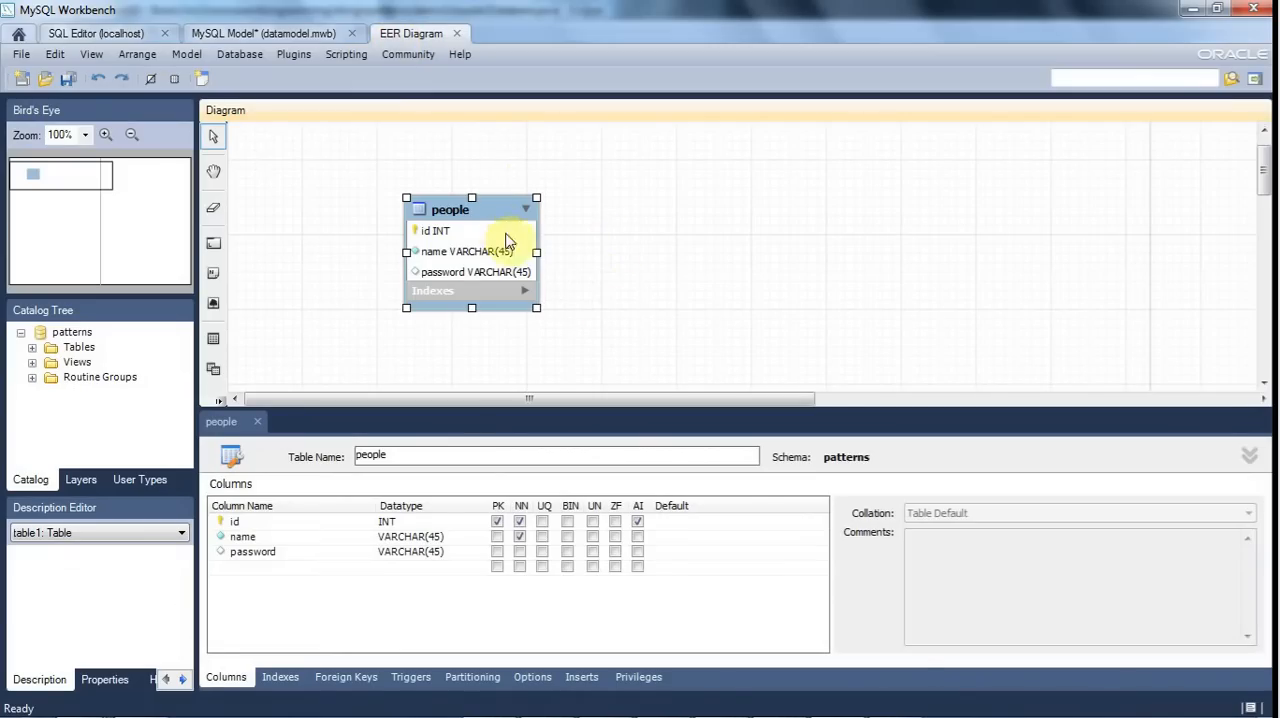
pyautogui.moveTo(738, 271)
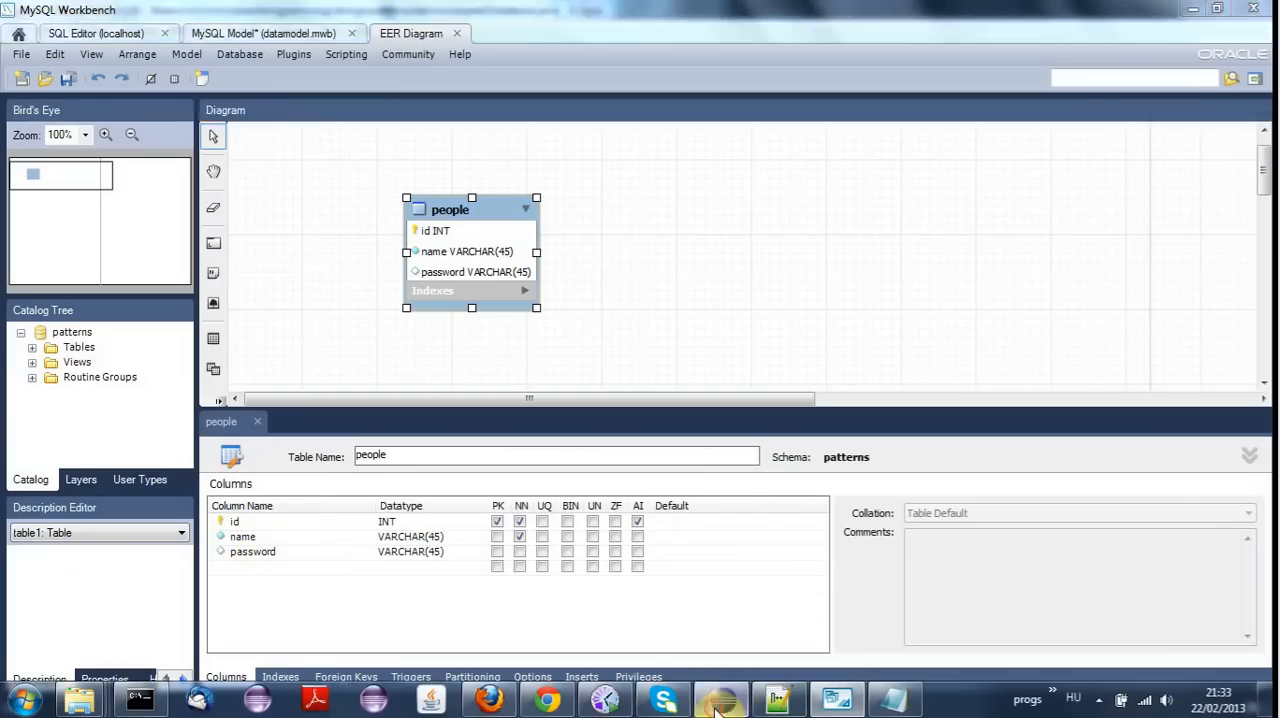
# - Type 'John' in the demo app, close it, and select the model package
pyautogui.click(719, 695)
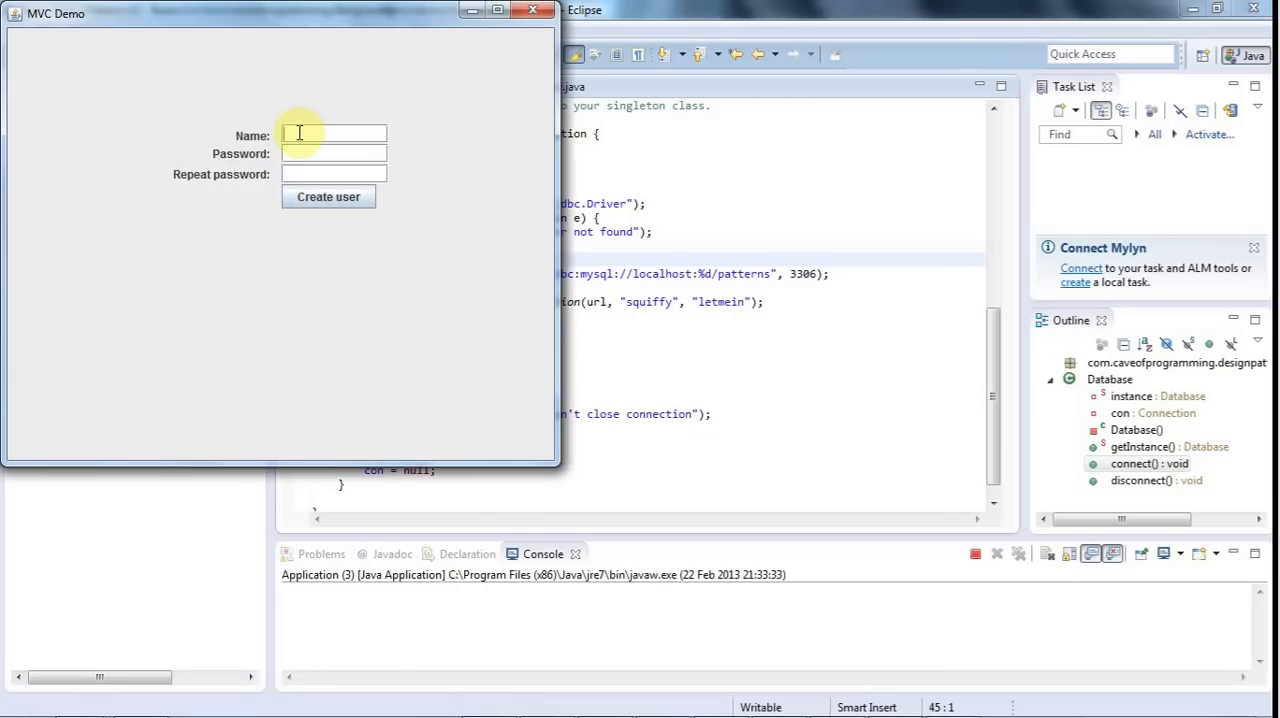
pyautogui.write('John')
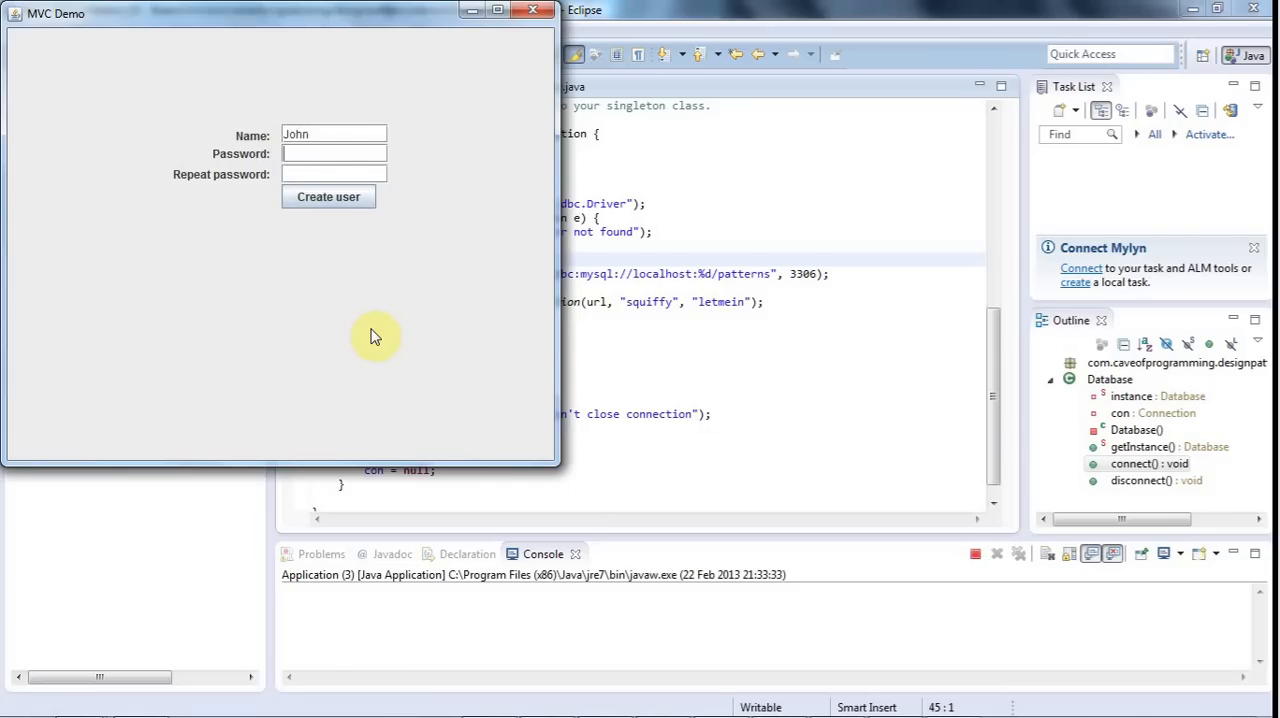
pyautogui.moveTo(390, 278)
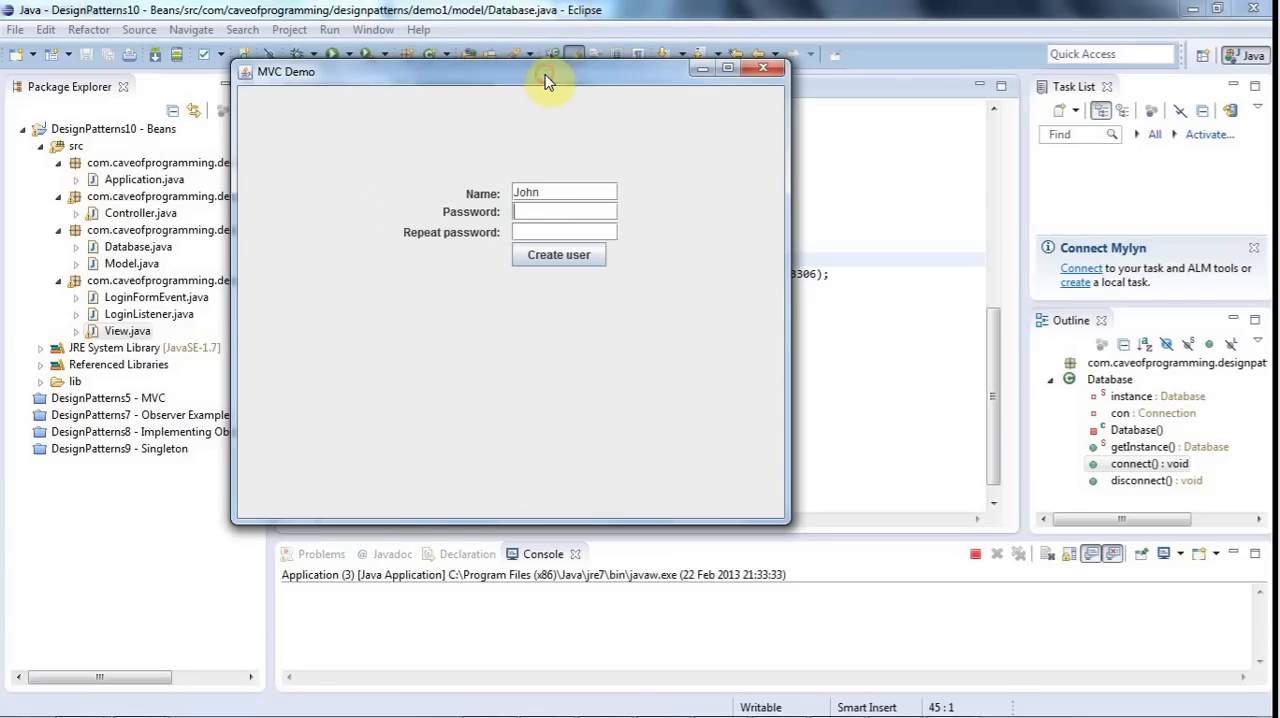
pyautogui.moveTo(724, 215)
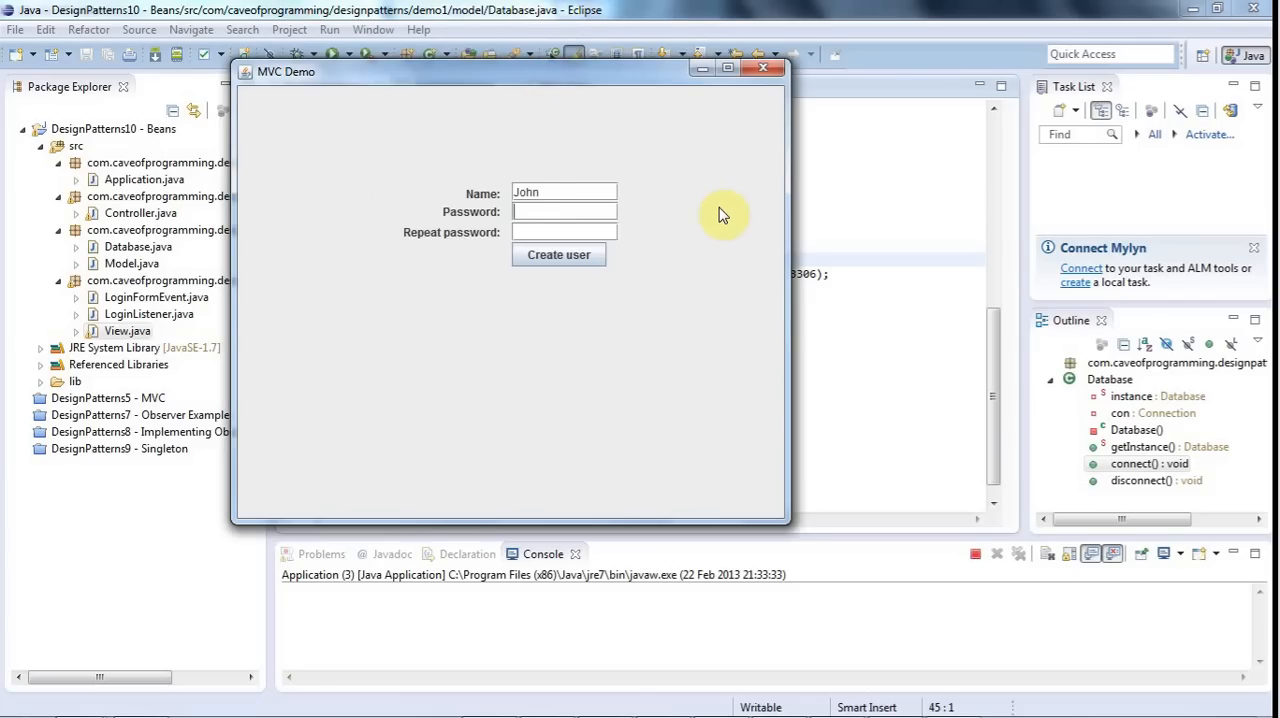
pyautogui.moveTo(622, 245)
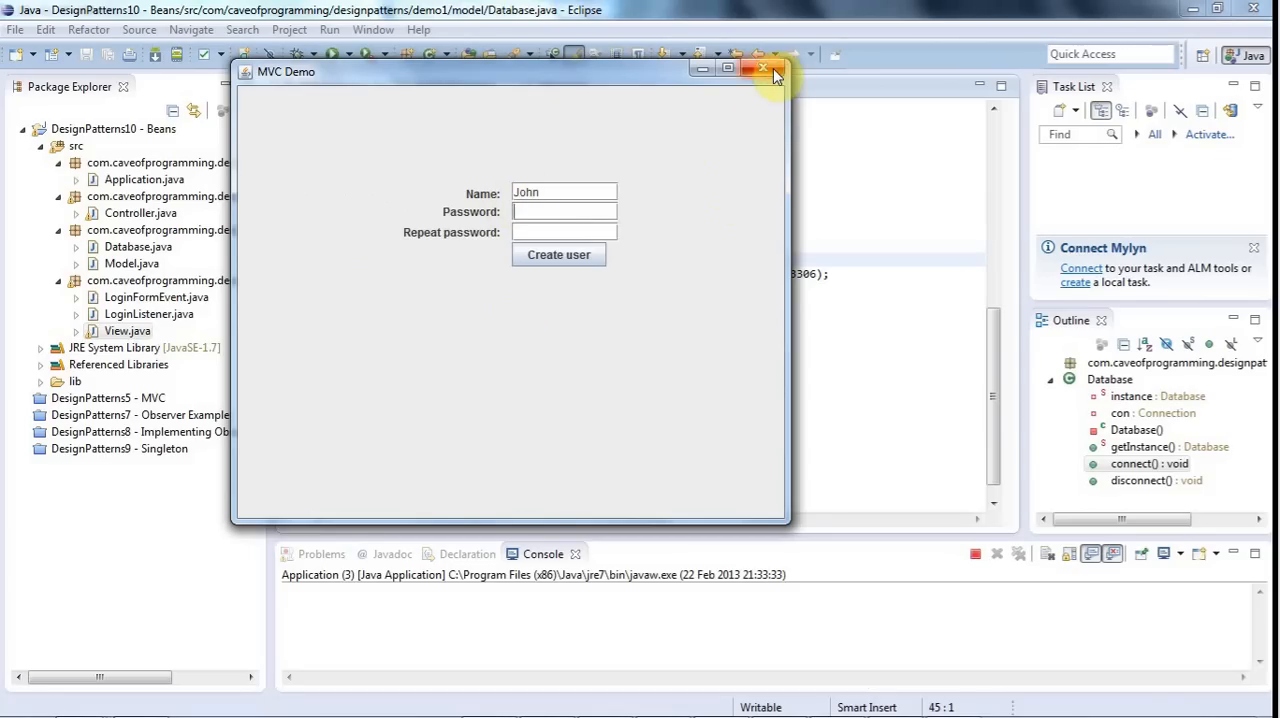
pyautogui.click(761, 67)
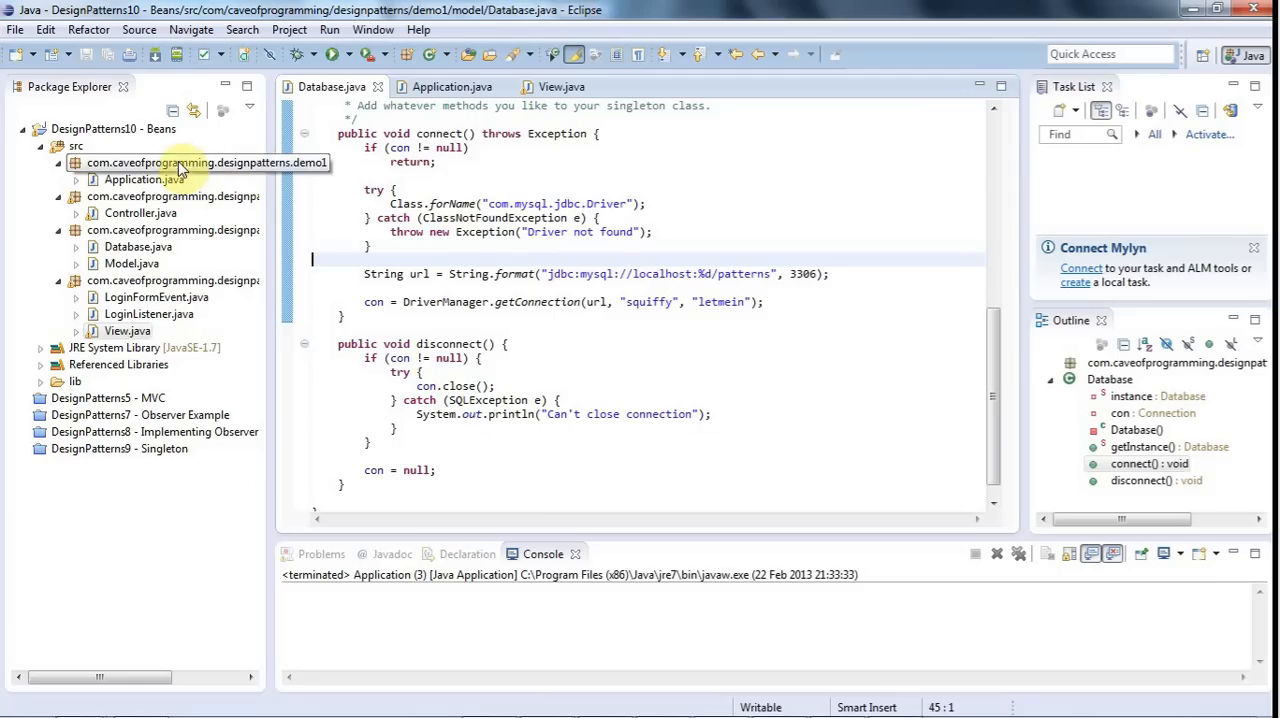
pyautogui.click(170, 229)
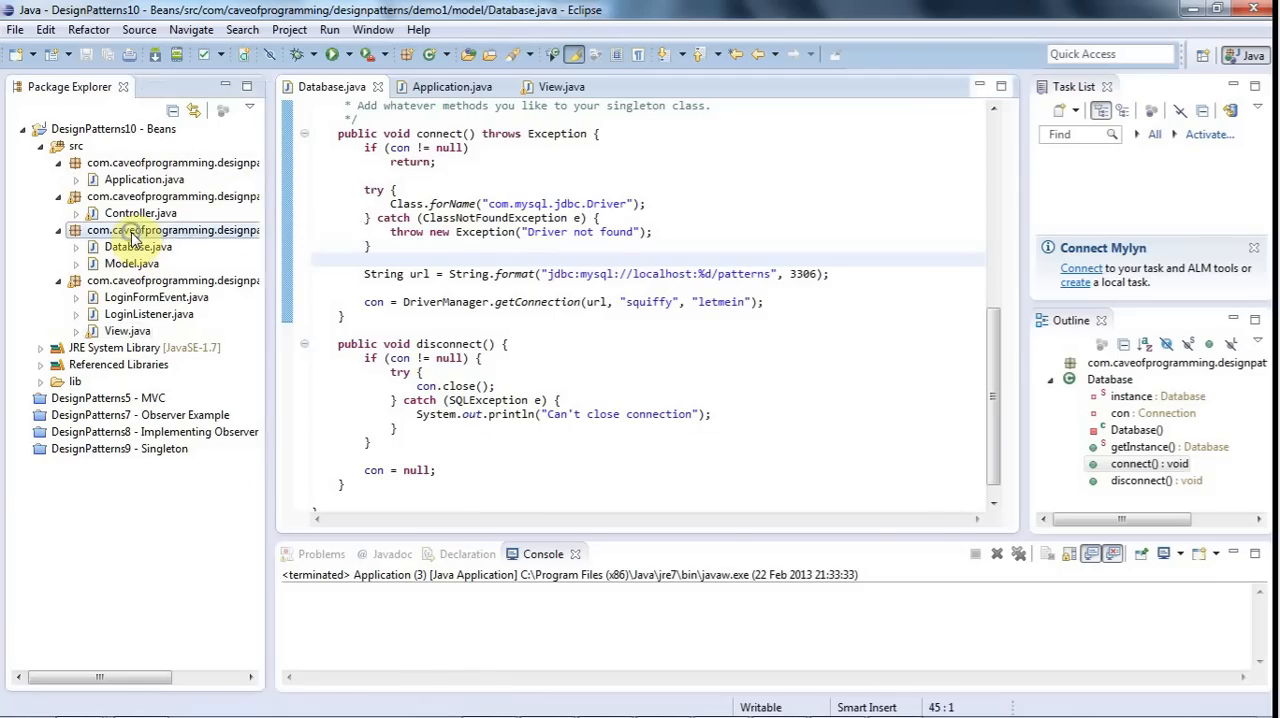
# - Create a class named Person in the model package through New > Class
pyautogui.rightClick(130, 230)
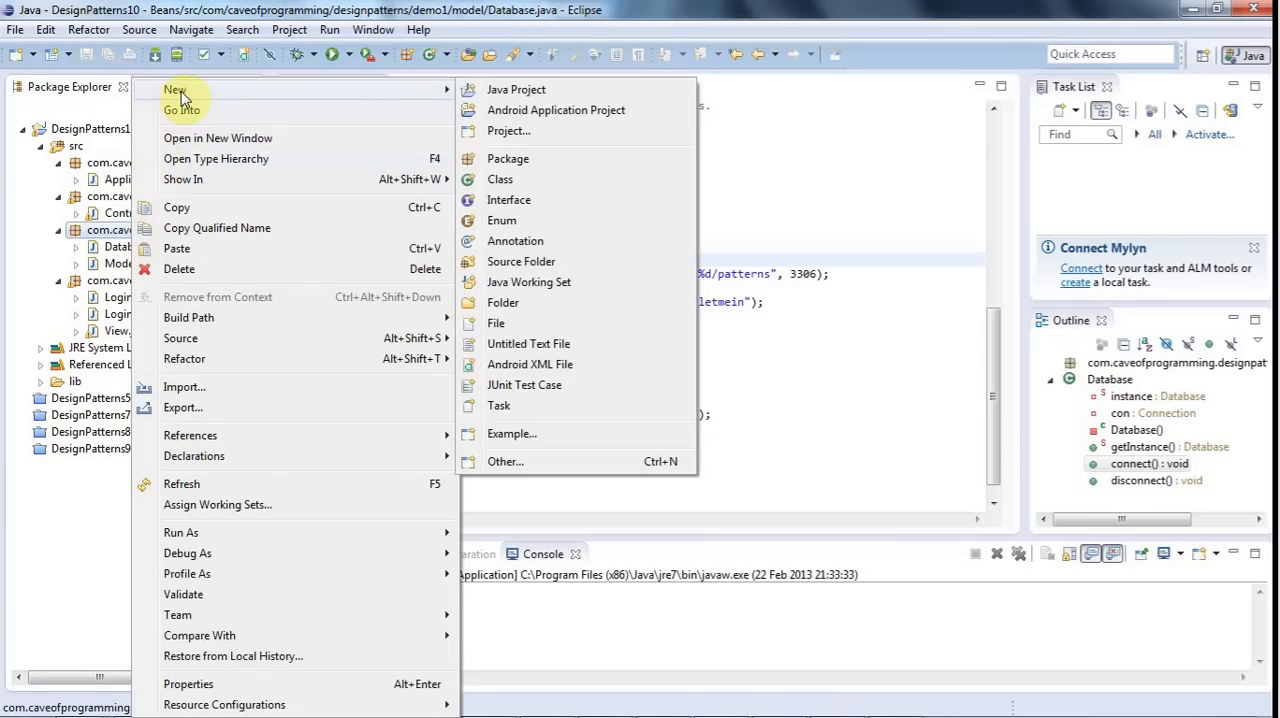
pyautogui.click(499, 179)
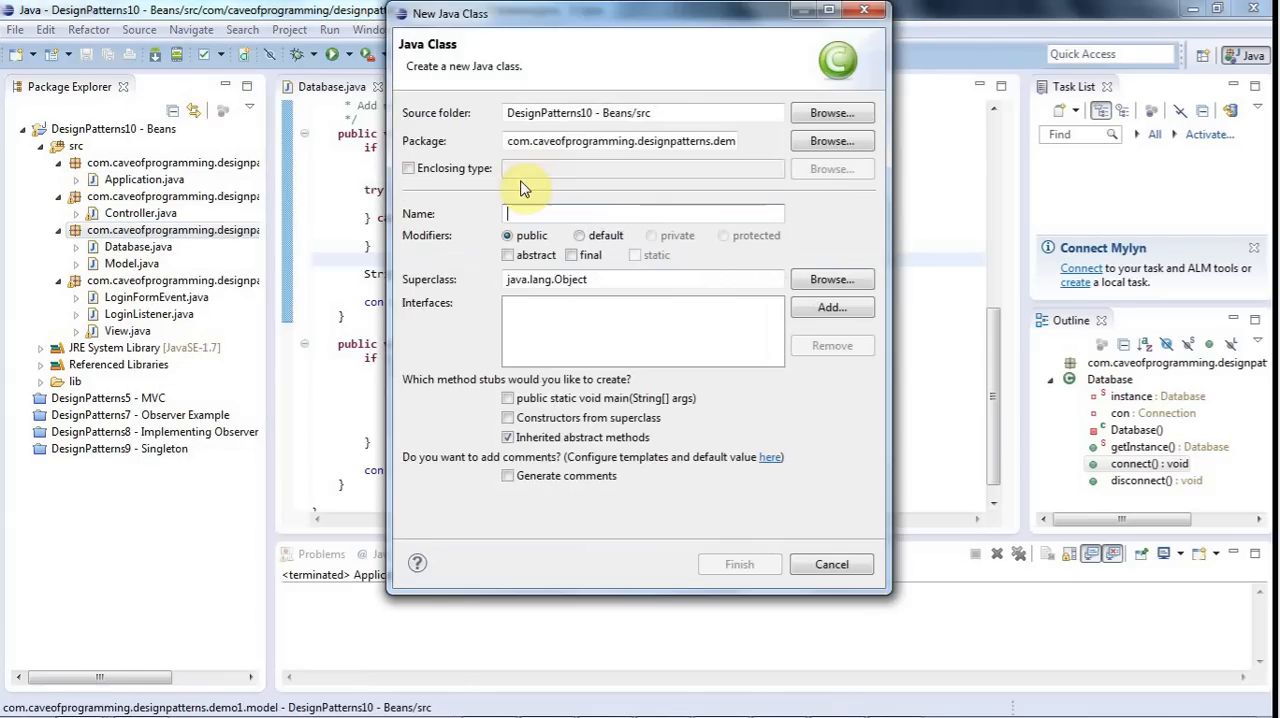
pyautogui.write('Person')
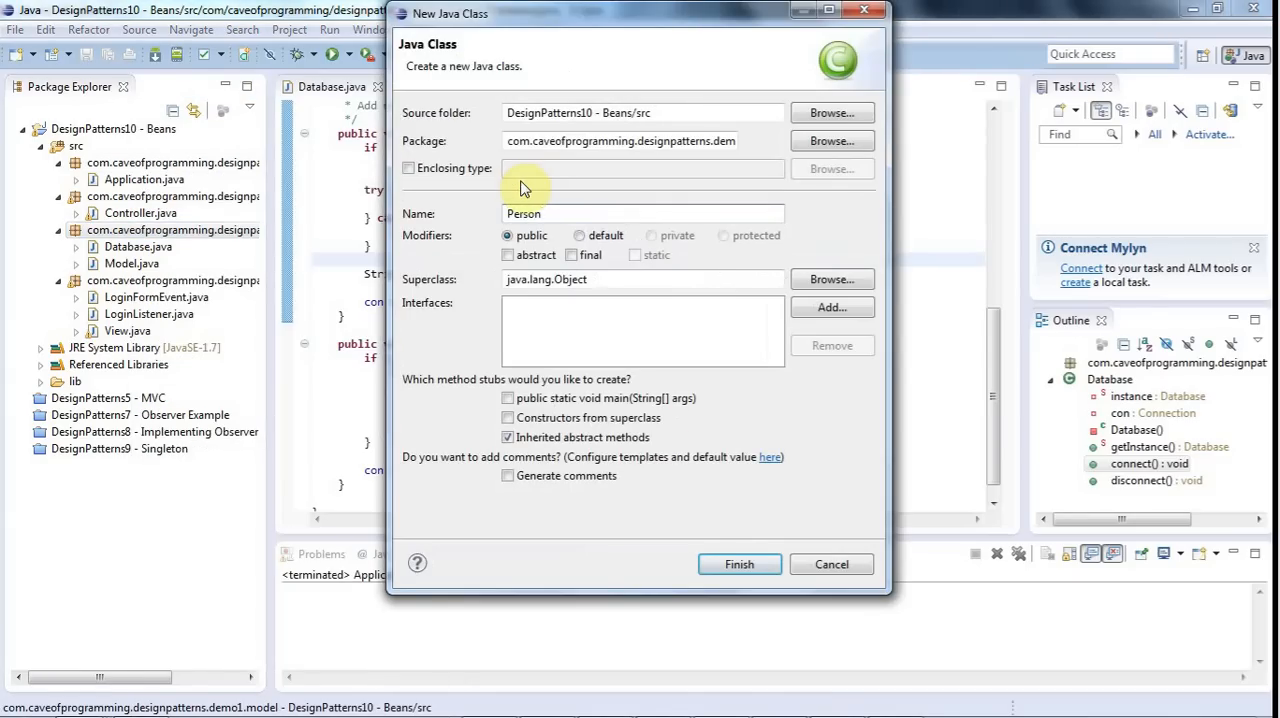
pyautogui.click(739, 564)
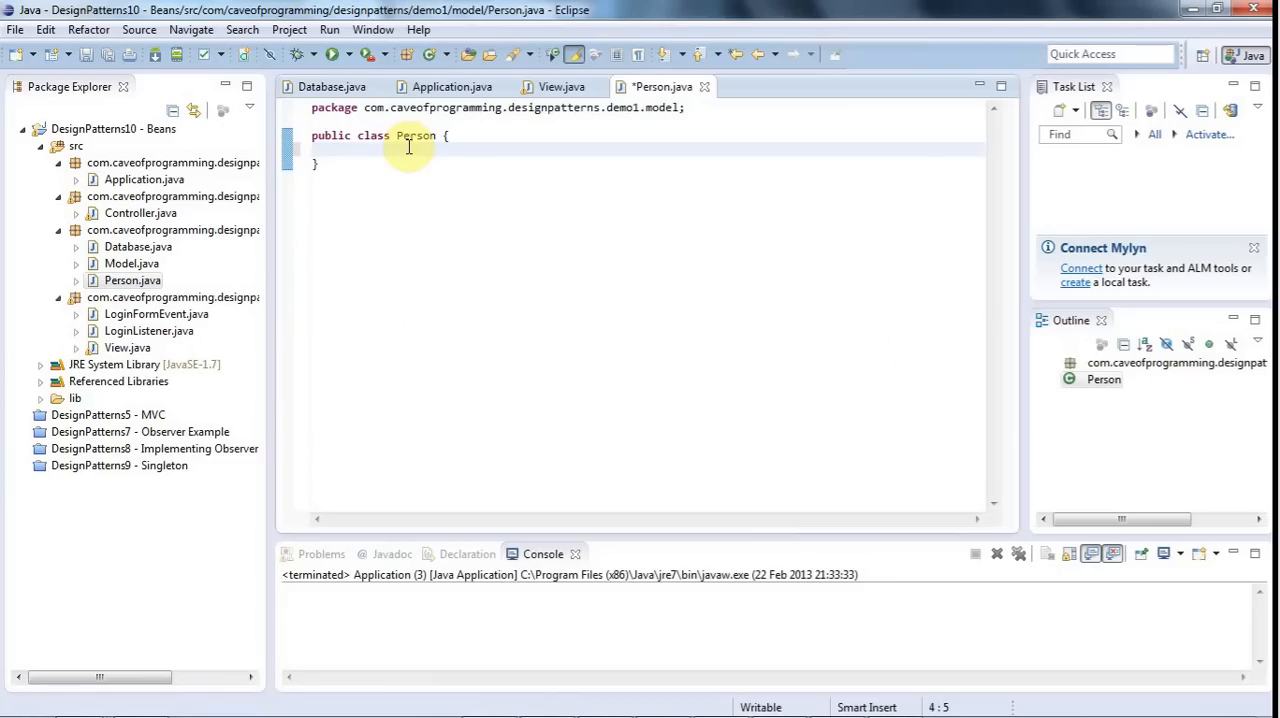
# - Declare private int id, private String name and String password fields in Person
pyautogui.write('private')
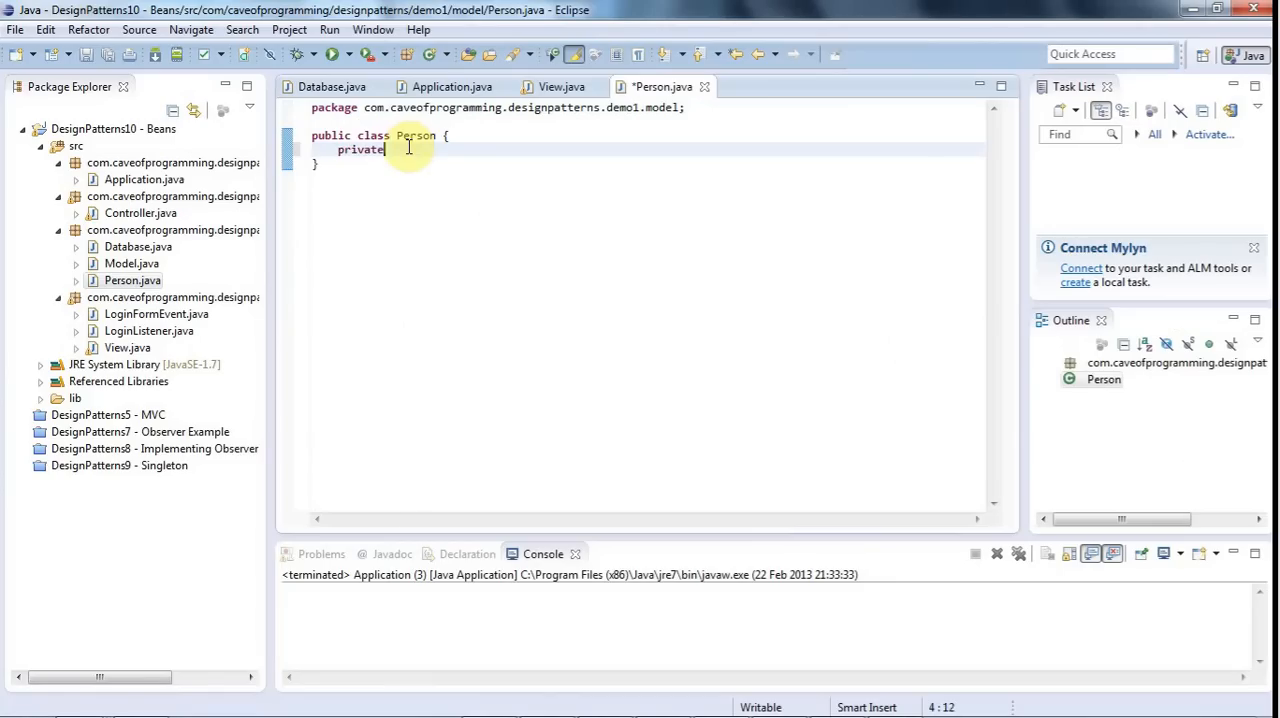
pyautogui.write('int id;')
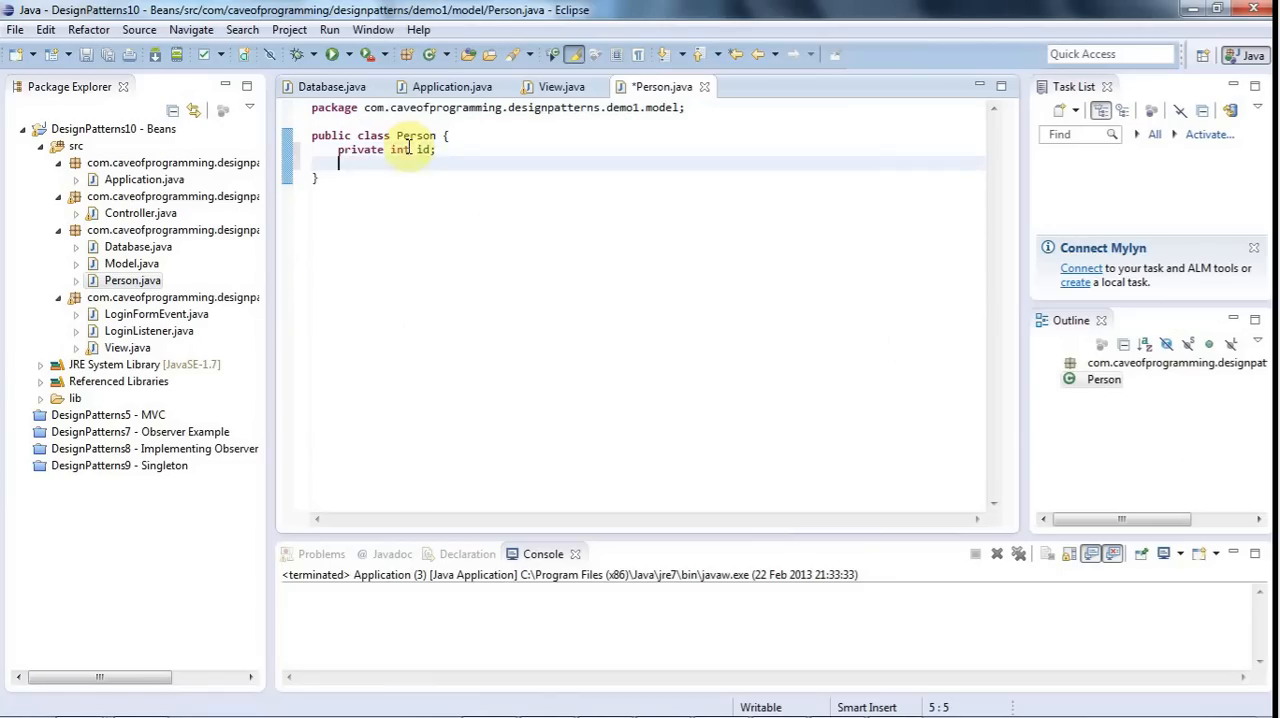
pyautogui.write('privat')
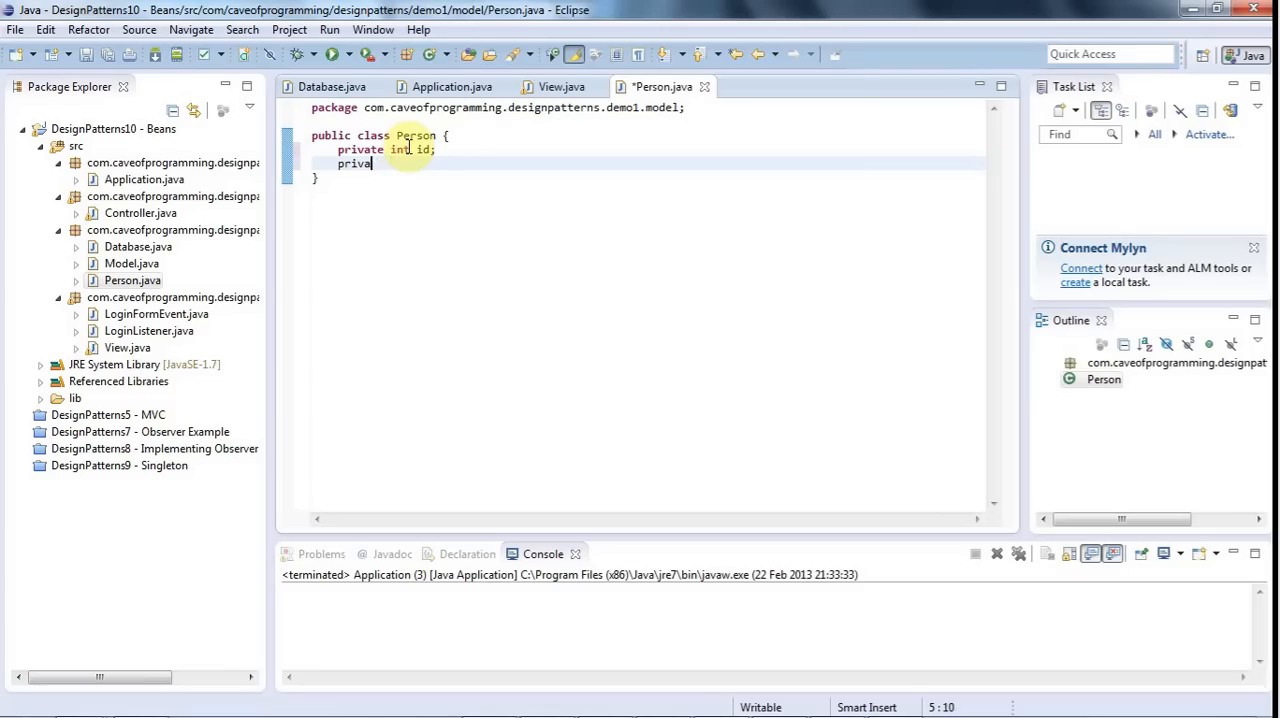
pyautogui.write('te String name;')
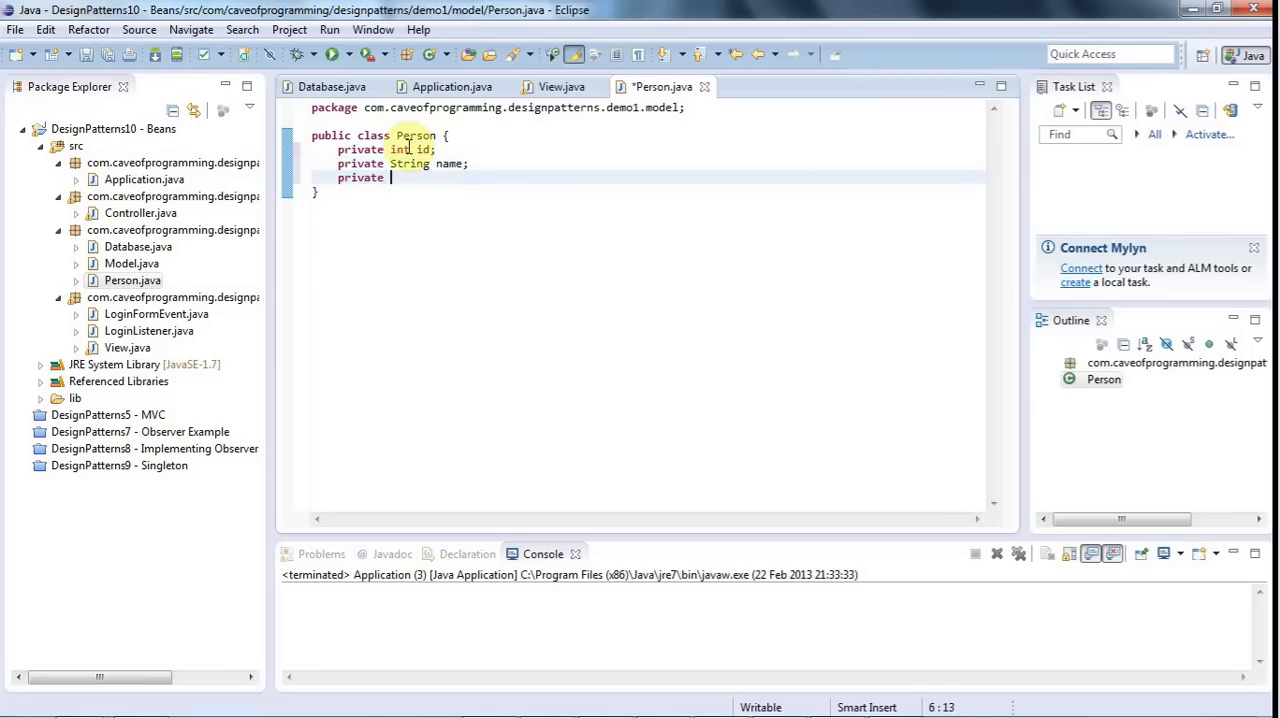
pyautogui.write('String pass')
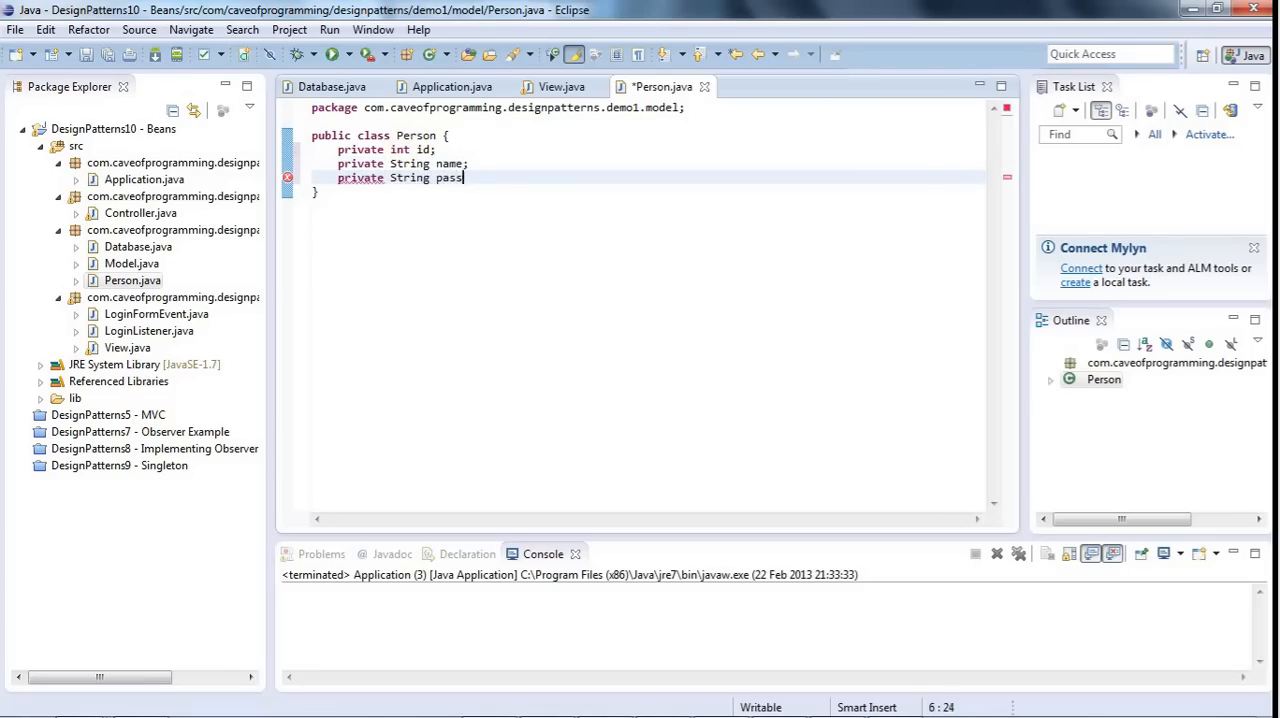
pyautogui.write('word;')
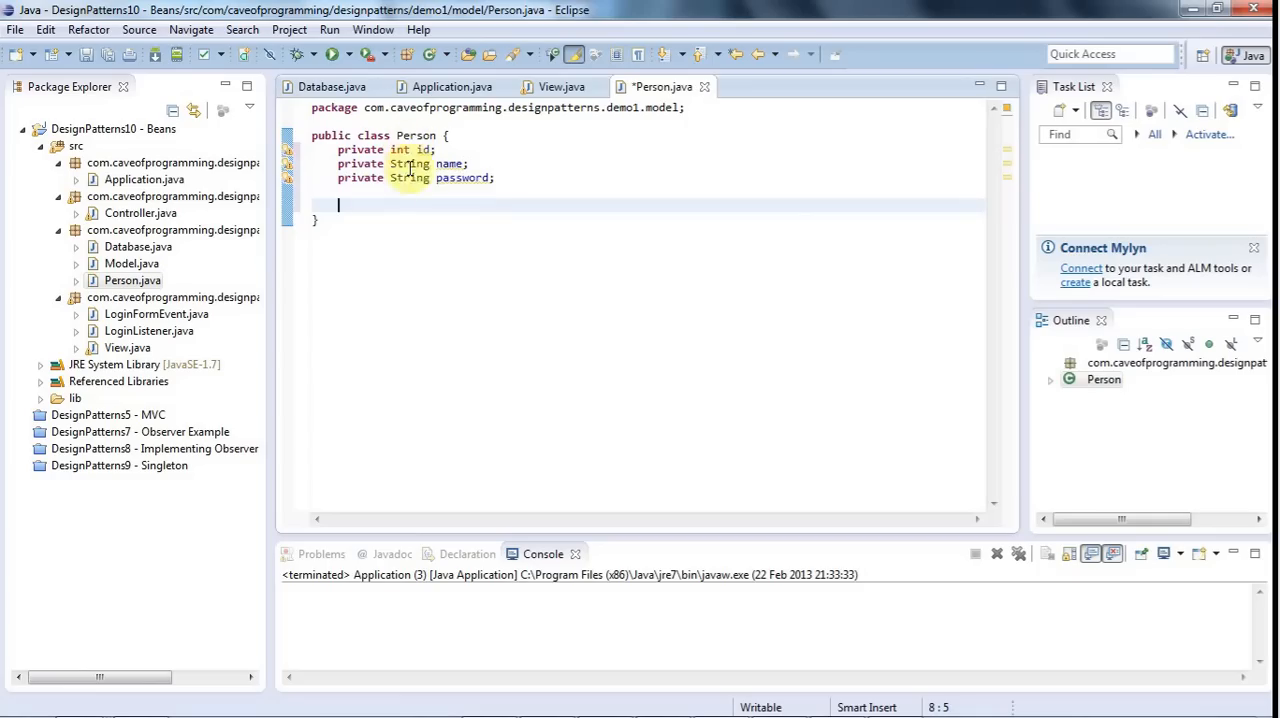
pyautogui.moveTo(677, 278)
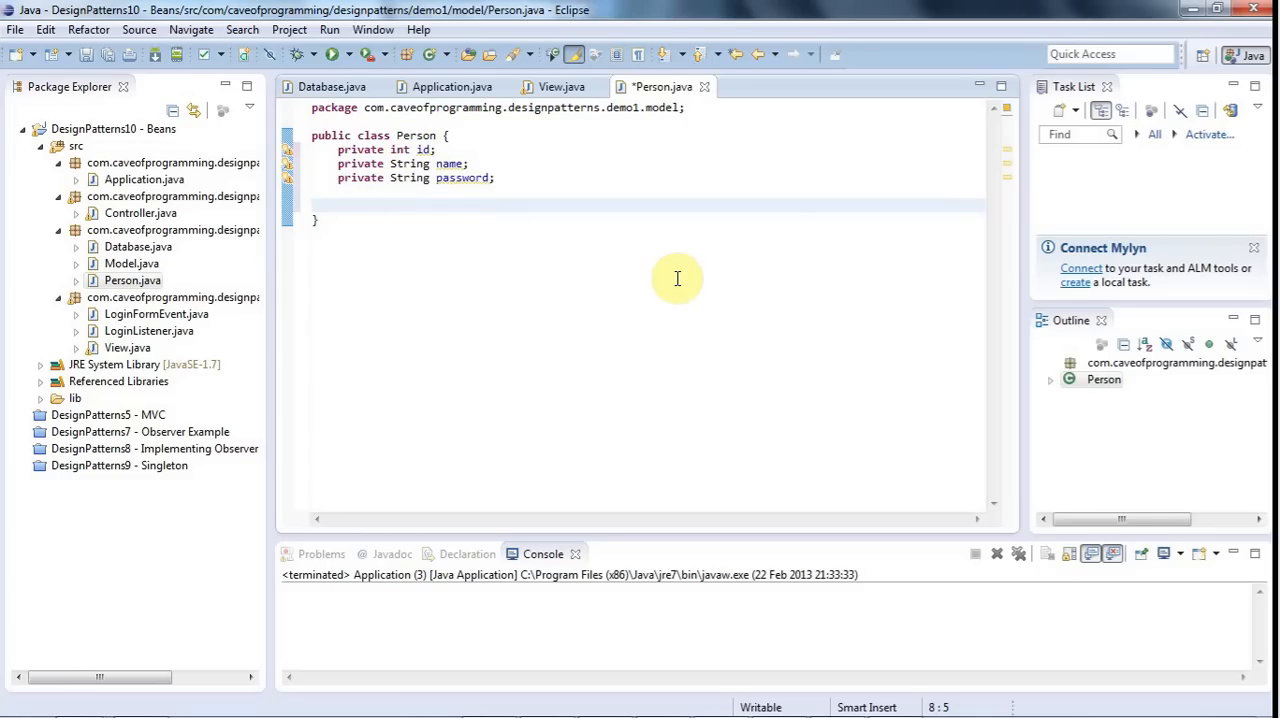
# - Type an empty public Person() constructor below the fields
pyautogui.write('public')
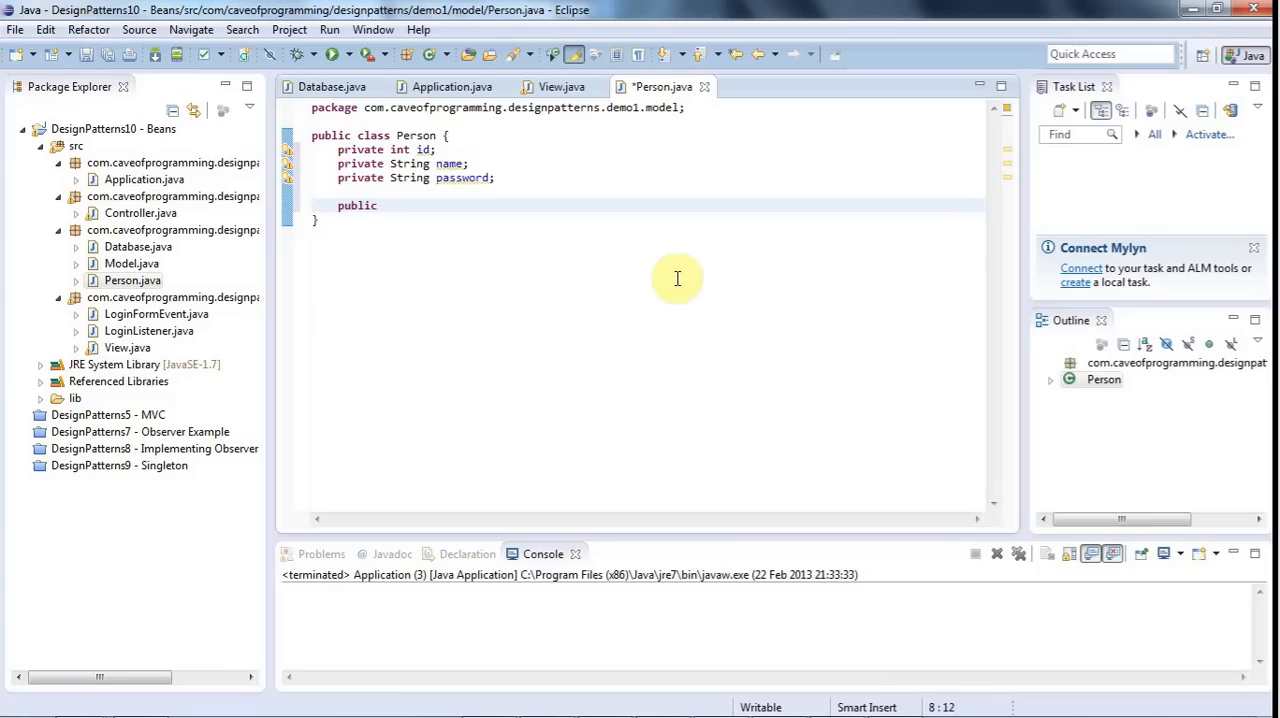
pyautogui.write('Person()')
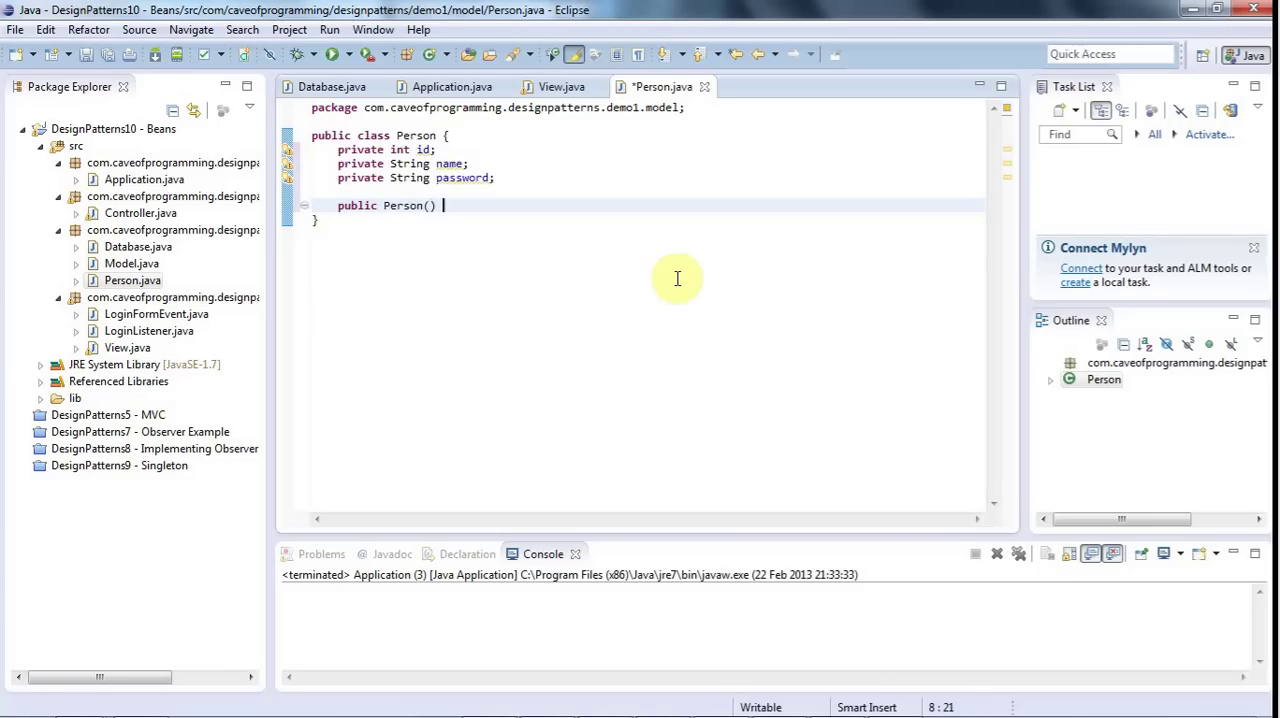
pyautogui.write('{')
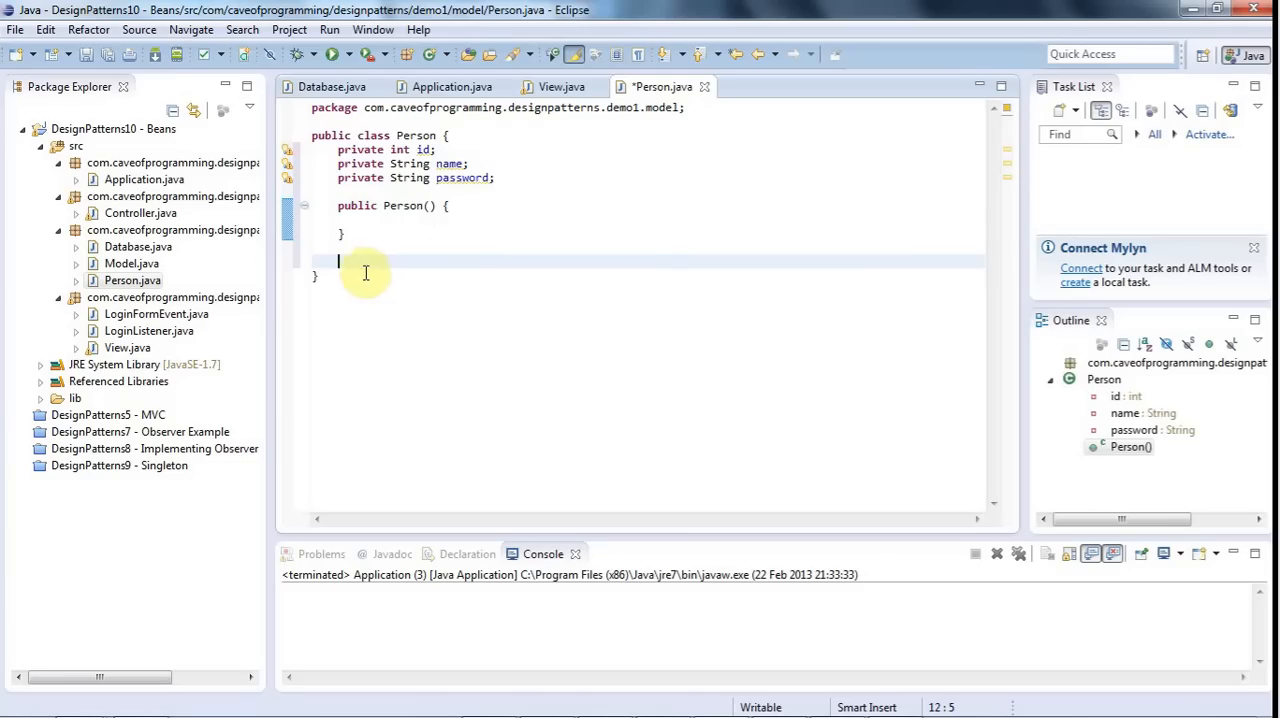
pyautogui.moveTo(361, 263)
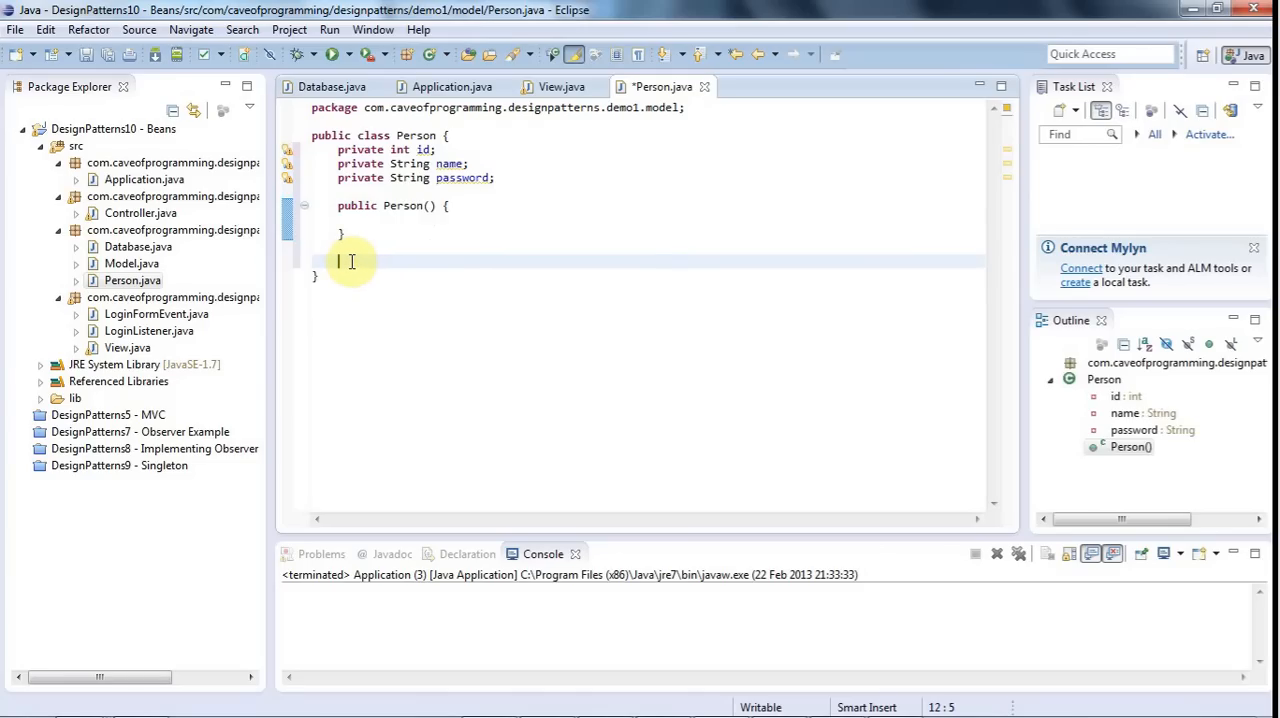
pyautogui.moveTo(351, 261)
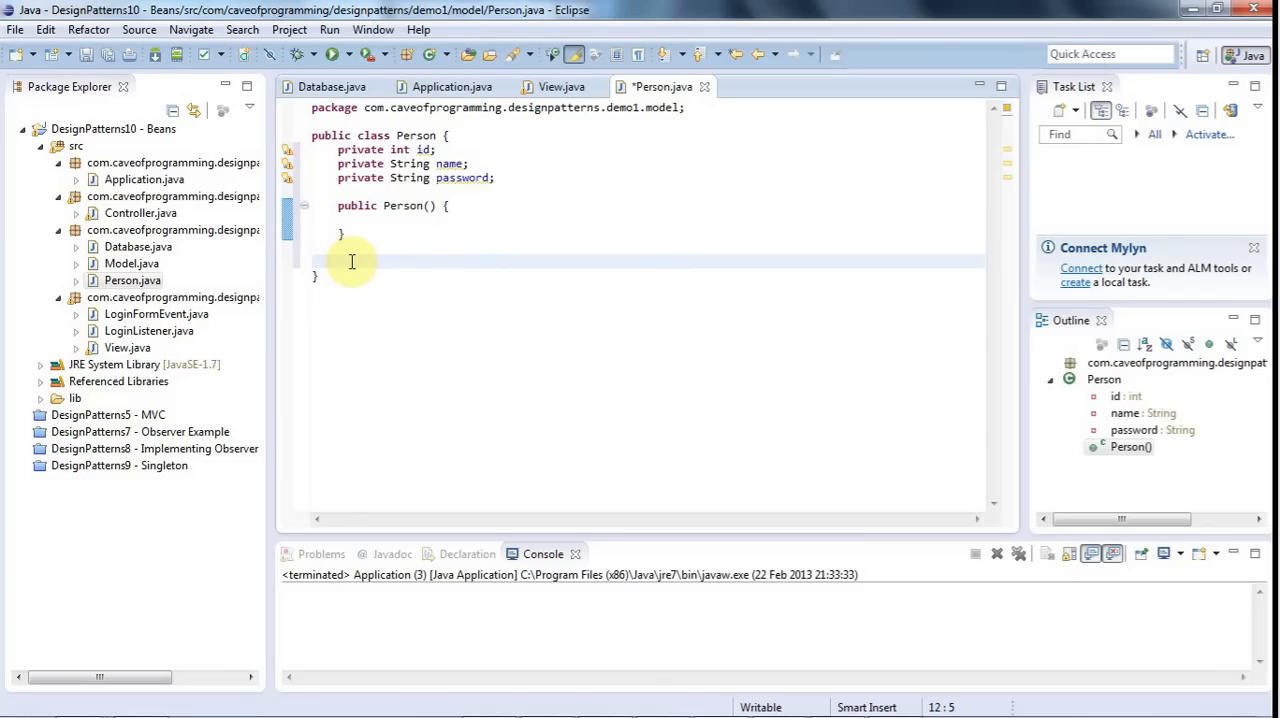
# - Generate getters and setters for id, name and password via Source > Generate Getters and Setters
pyautogui.rightClick(351, 262)
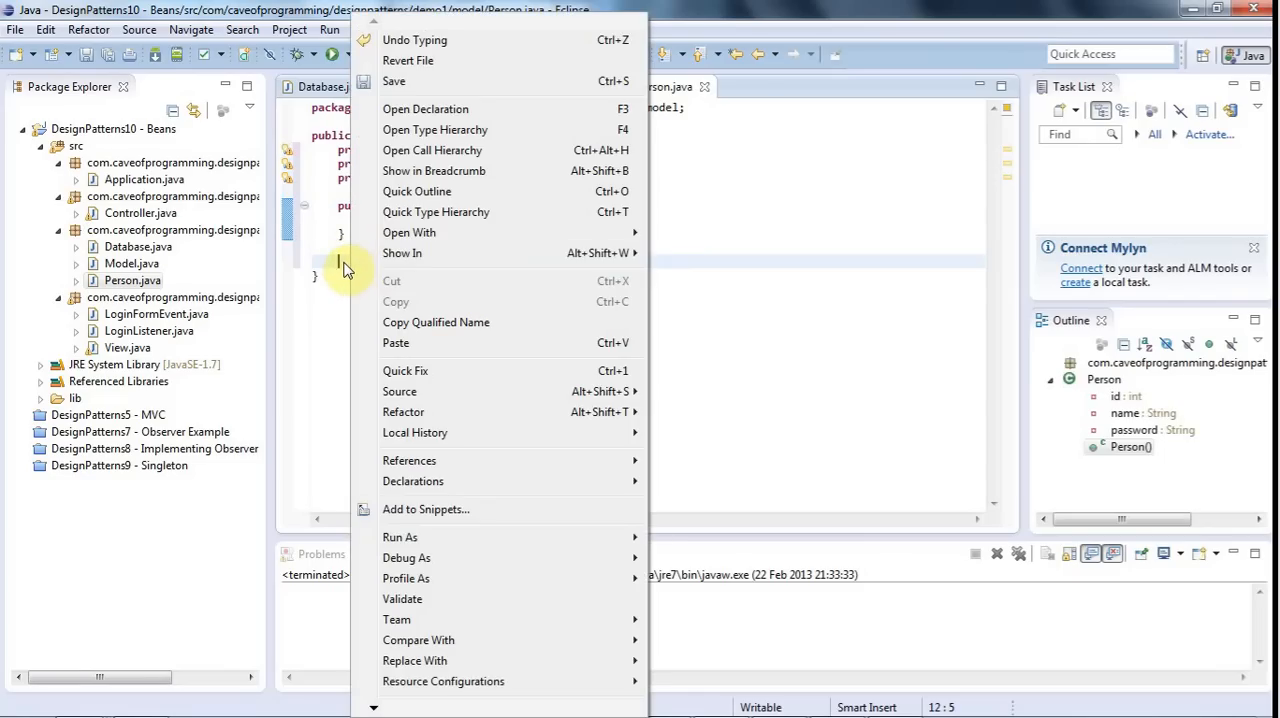
pyautogui.moveTo(399, 391)
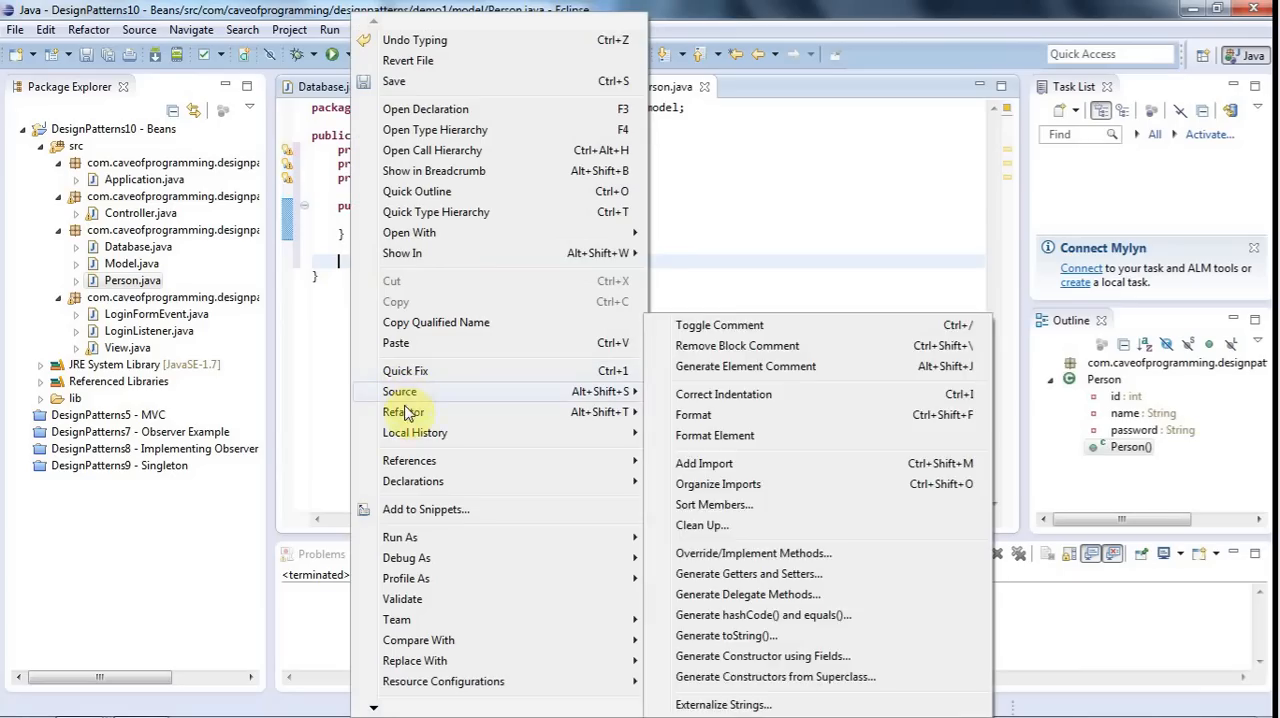
pyautogui.moveTo(820, 657)
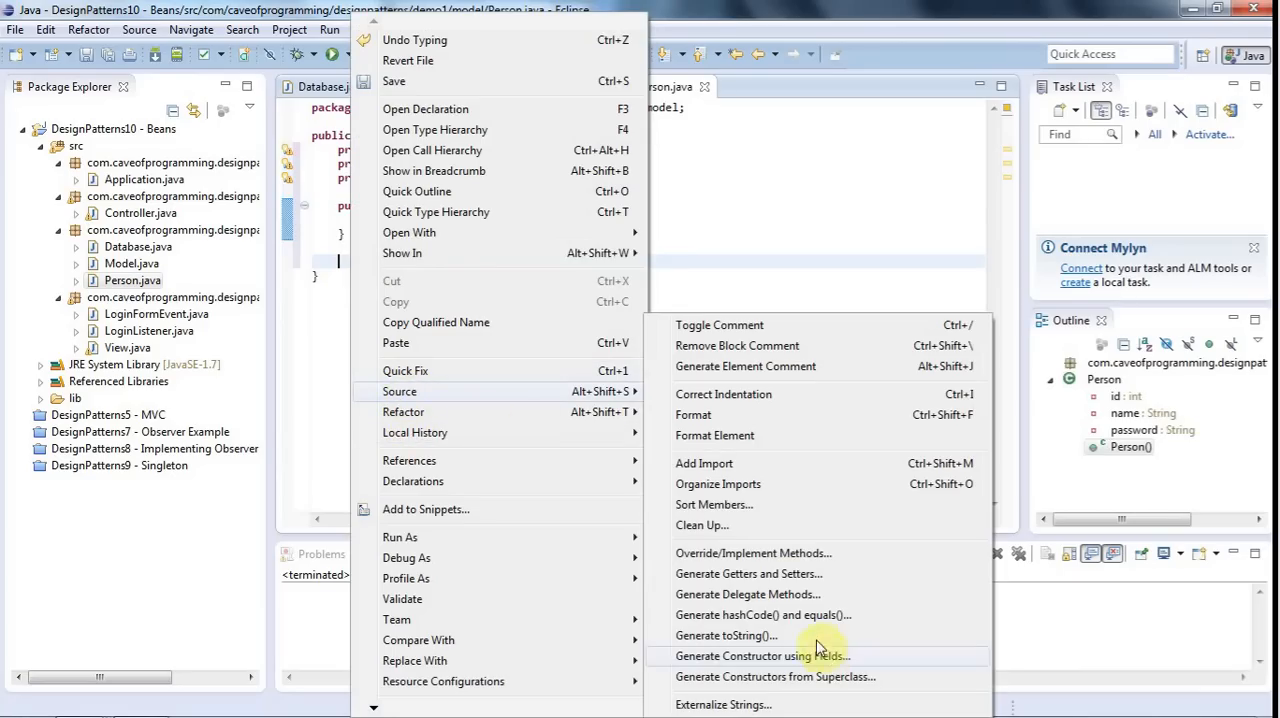
pyautogui.click(749, 573)
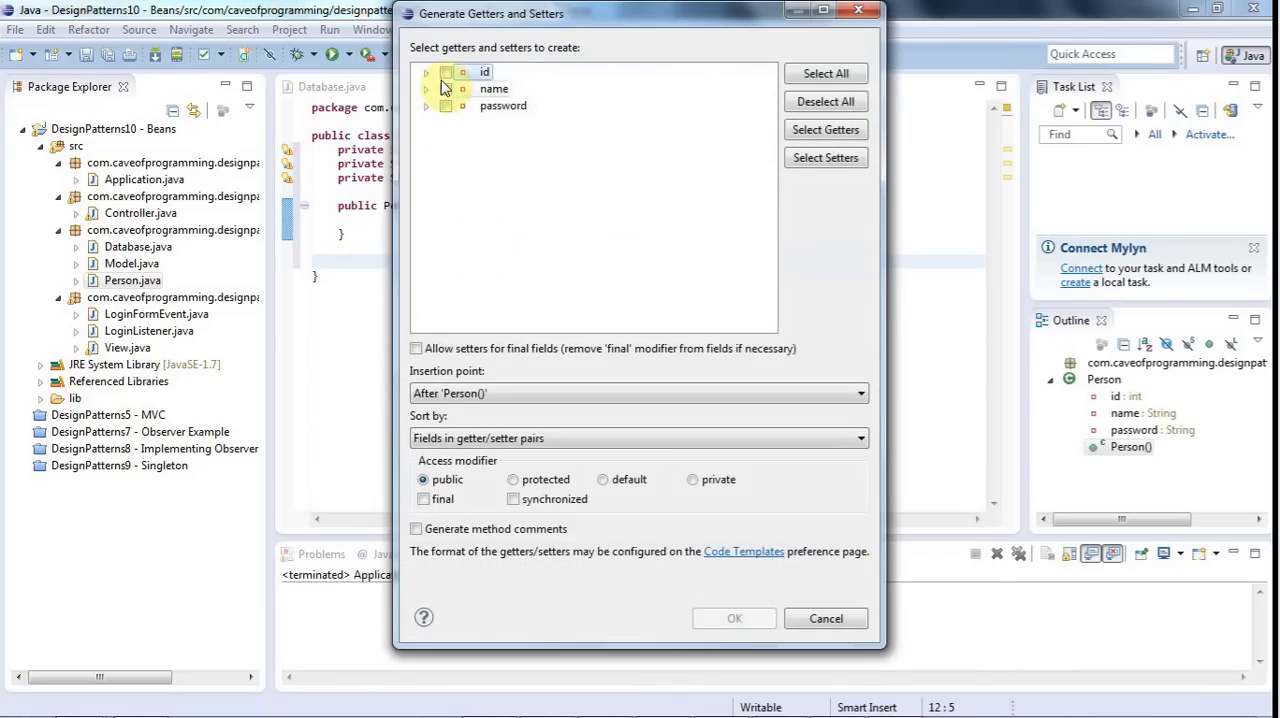
pyautogui.click(446, 106)
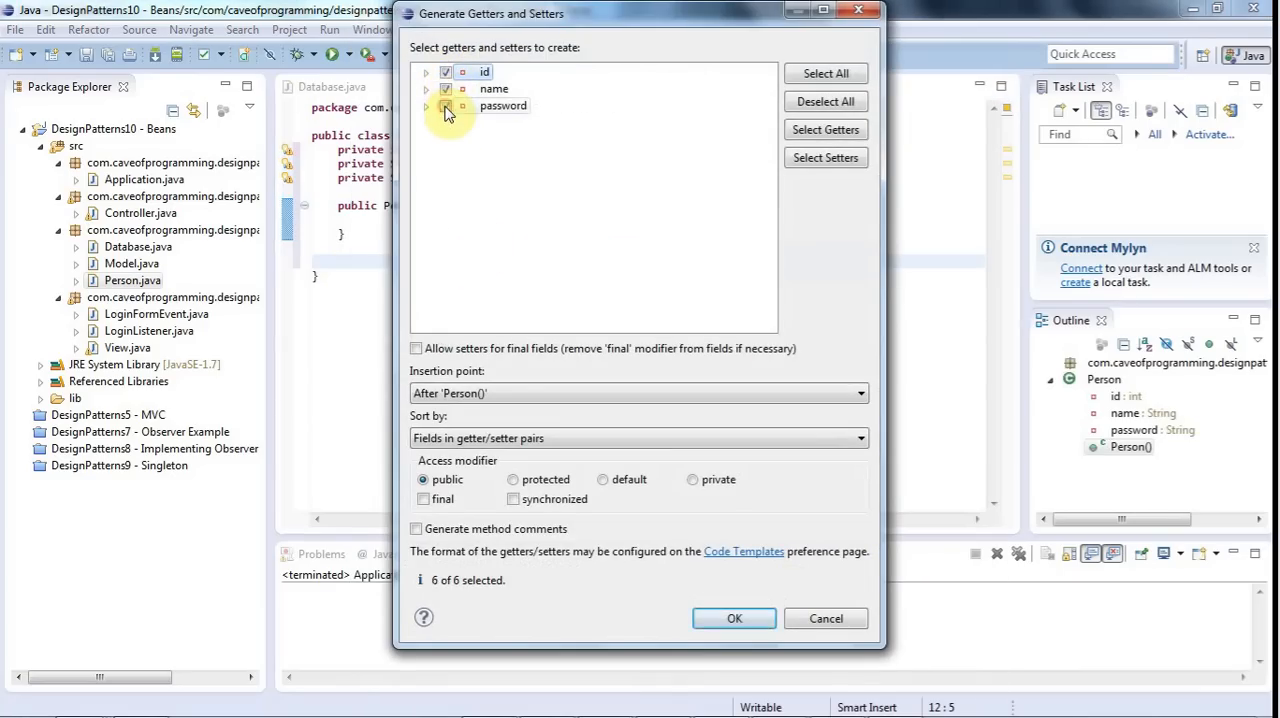
pyautogui.click(734, 618)
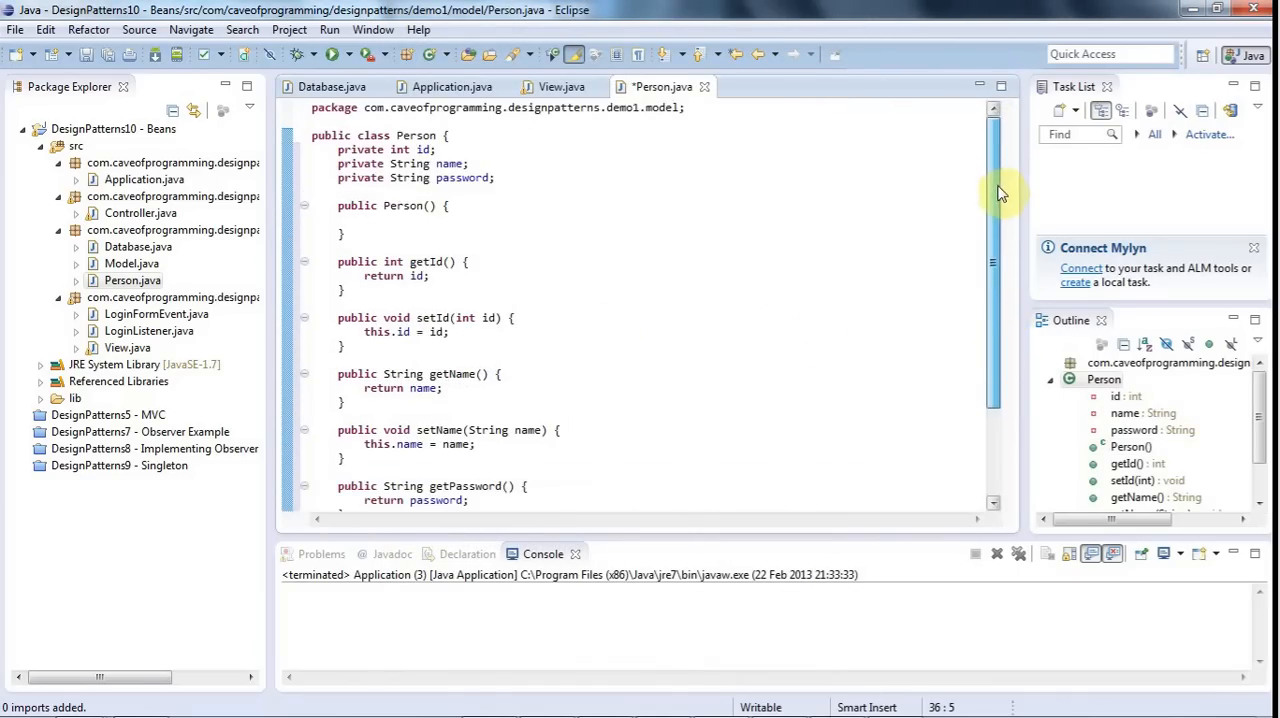
pyautogui.scroll(-3)
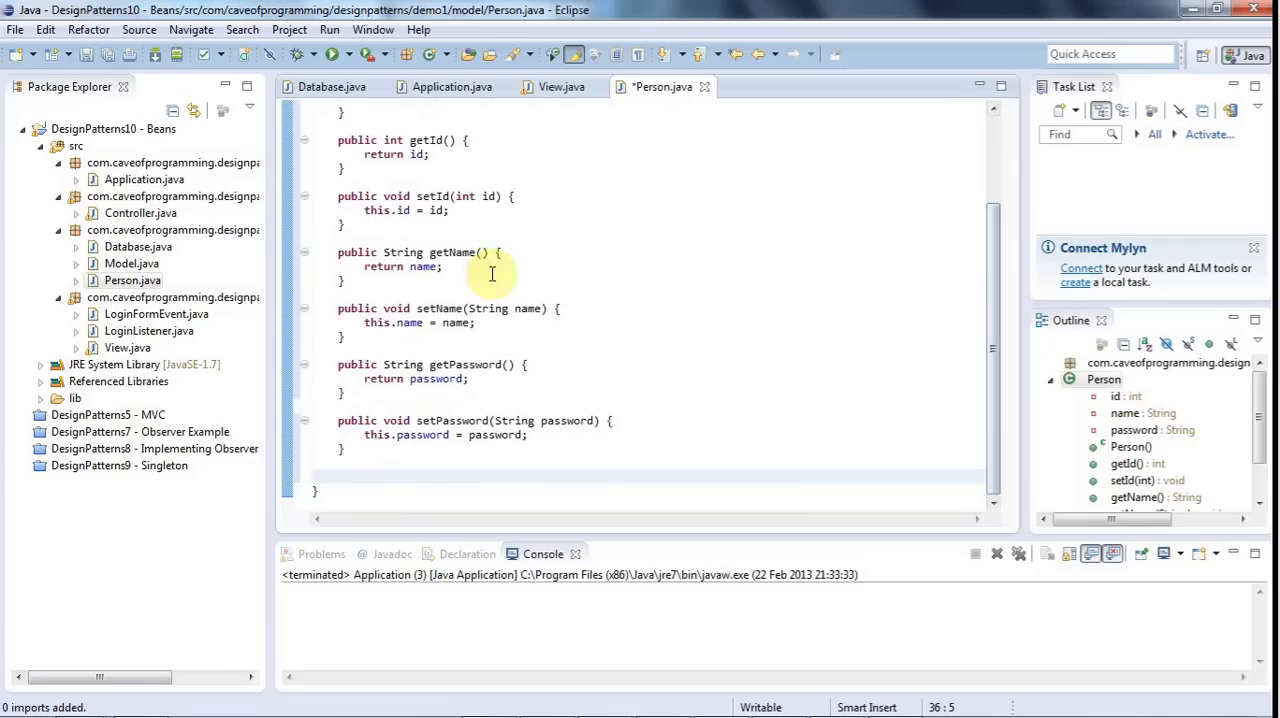